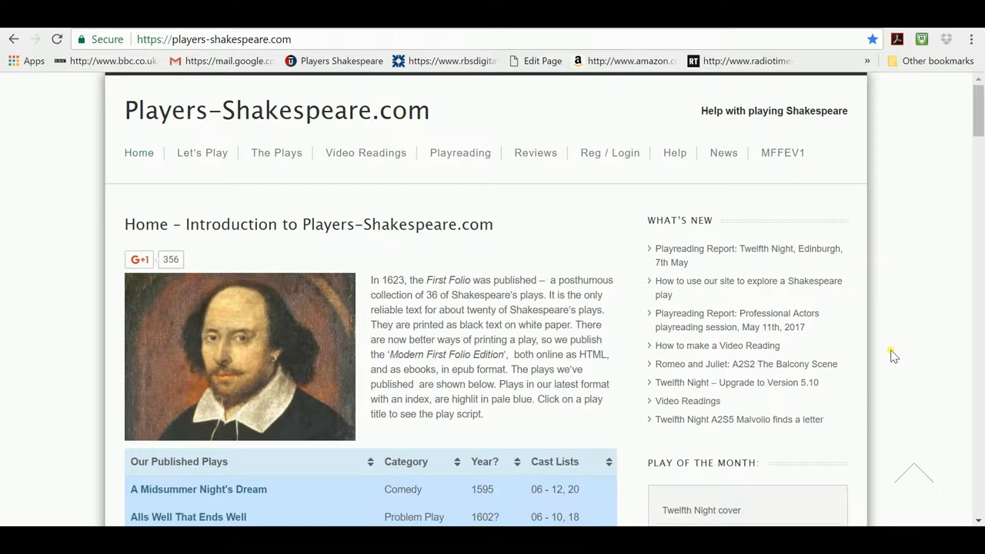
mouse_move(641, 382)
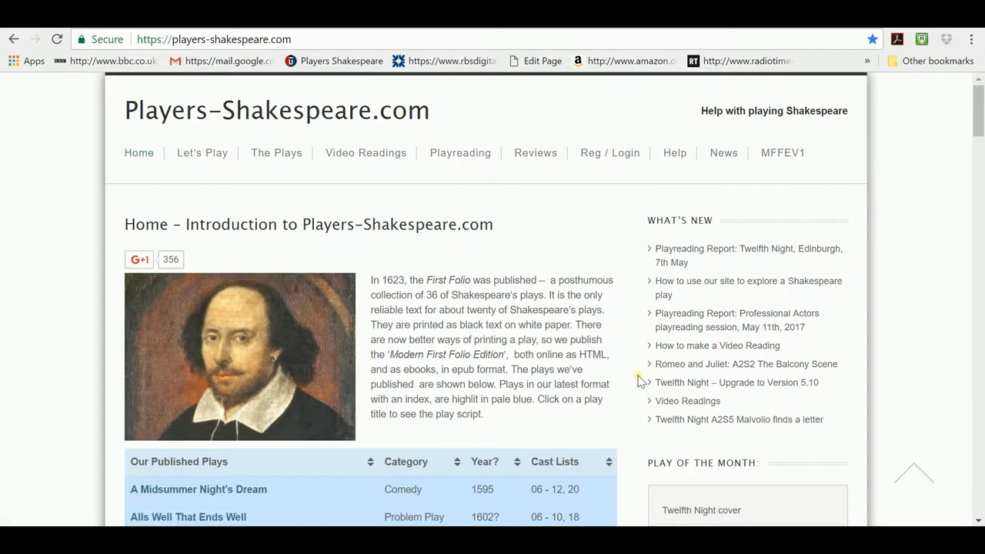
Step: Scroll the home page down to the Twelfth Night row of the published plays table
scroll("down", 3)
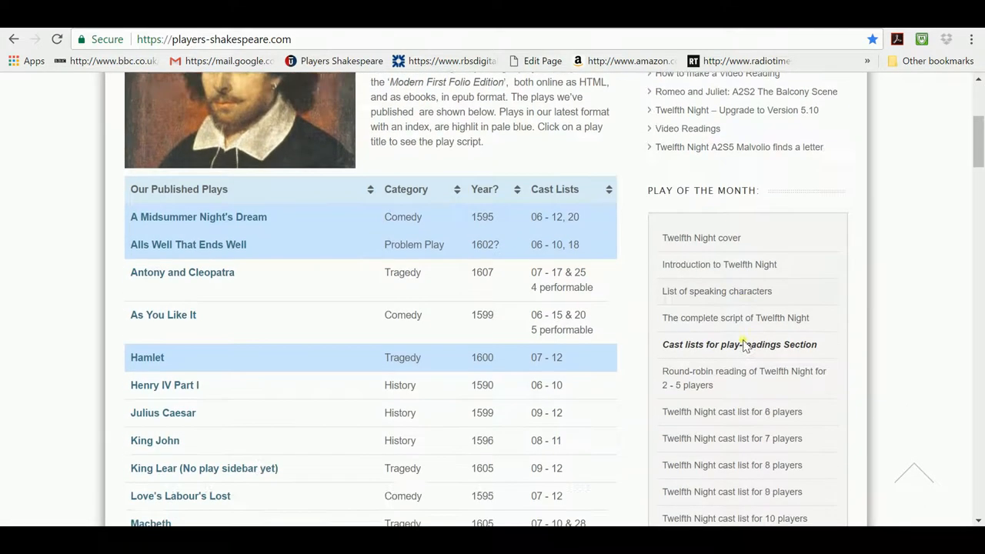
scroll("down", 3)
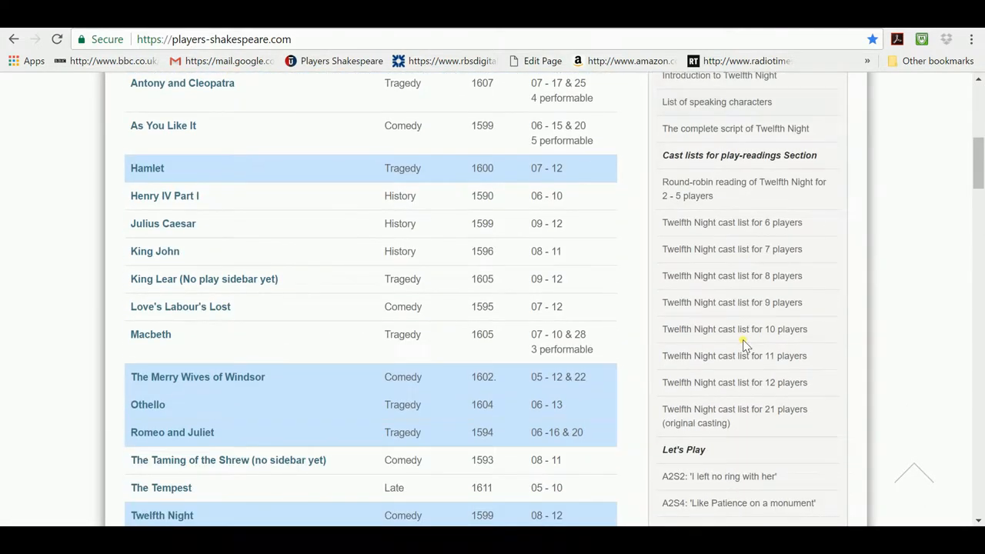
scroll("down", 3)
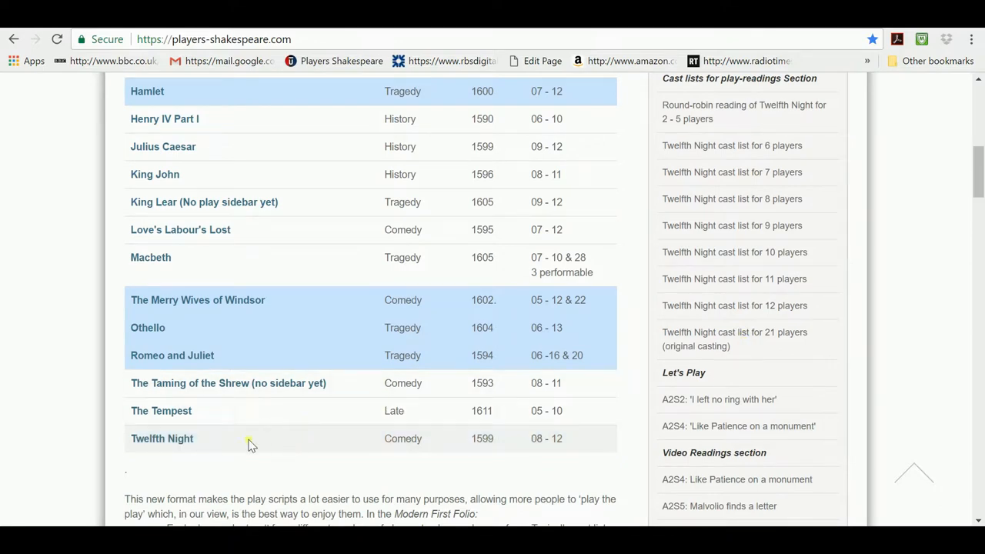
mouse_move(162, 439)
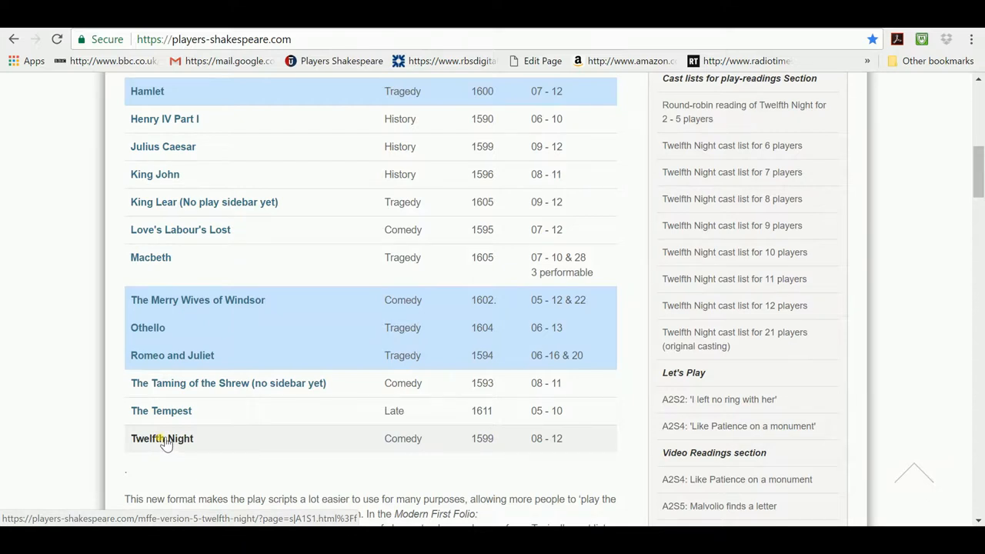
Step: Open Twelfth Night from the plays table and scroll through its Act One Scene One text
left_click(162, 438)
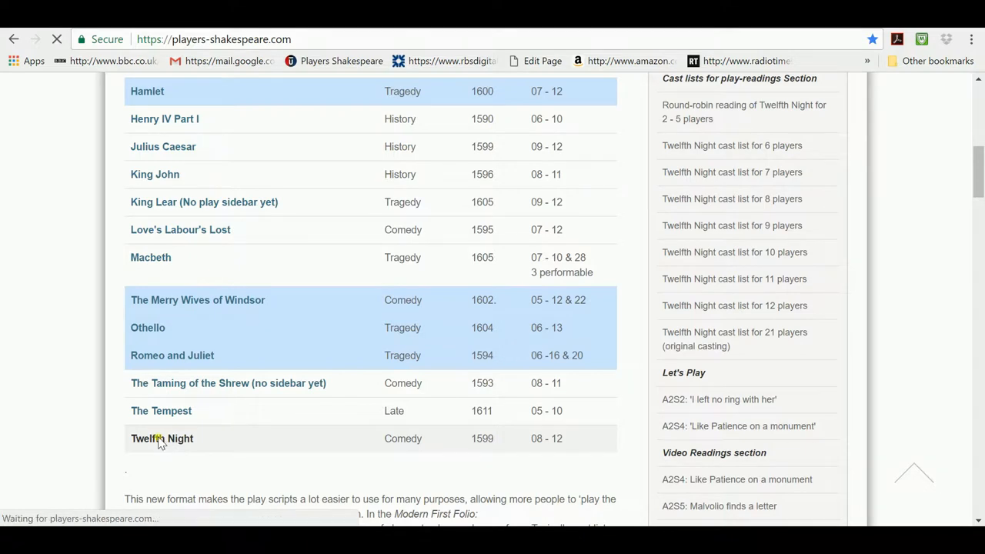
left_click(162, 439)
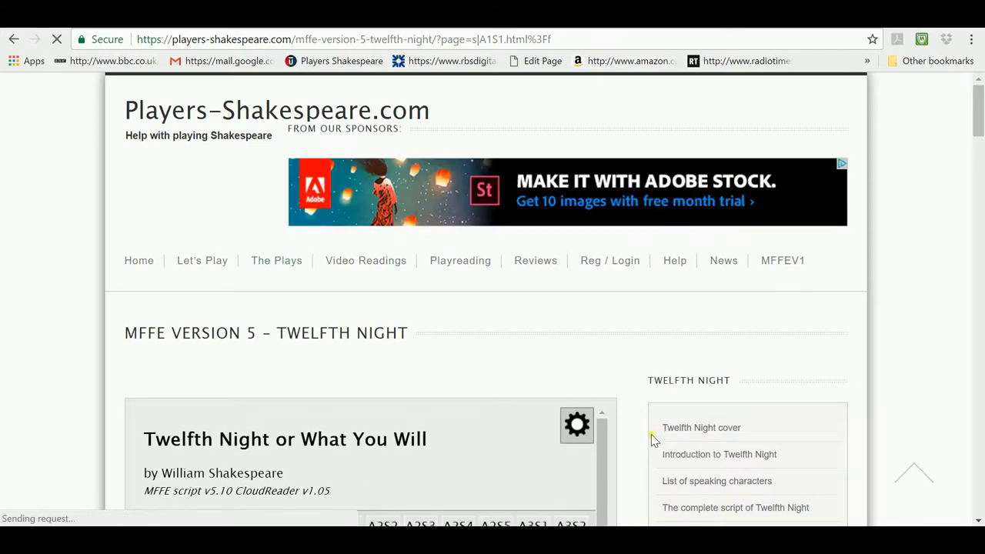
scroll("down", 3)
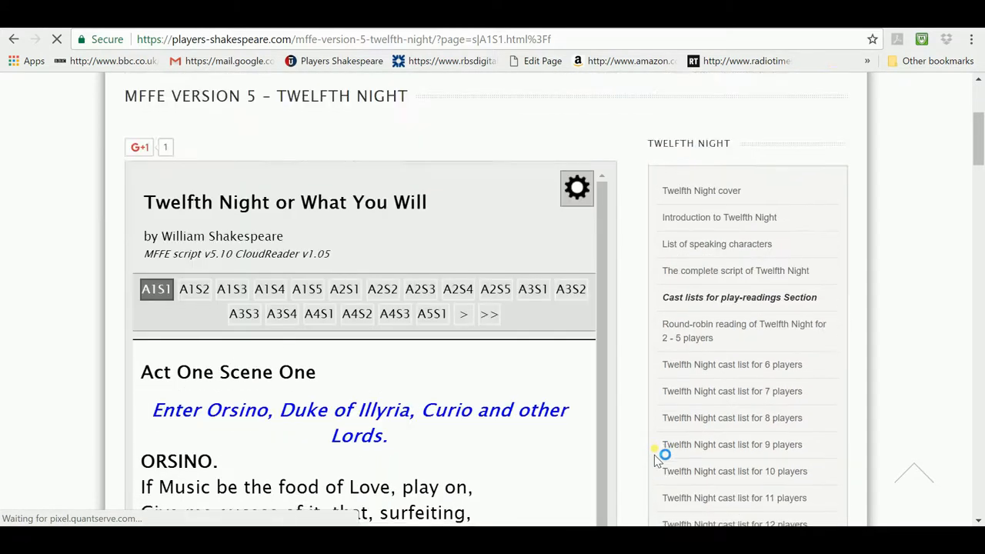
scroll("down", 3)
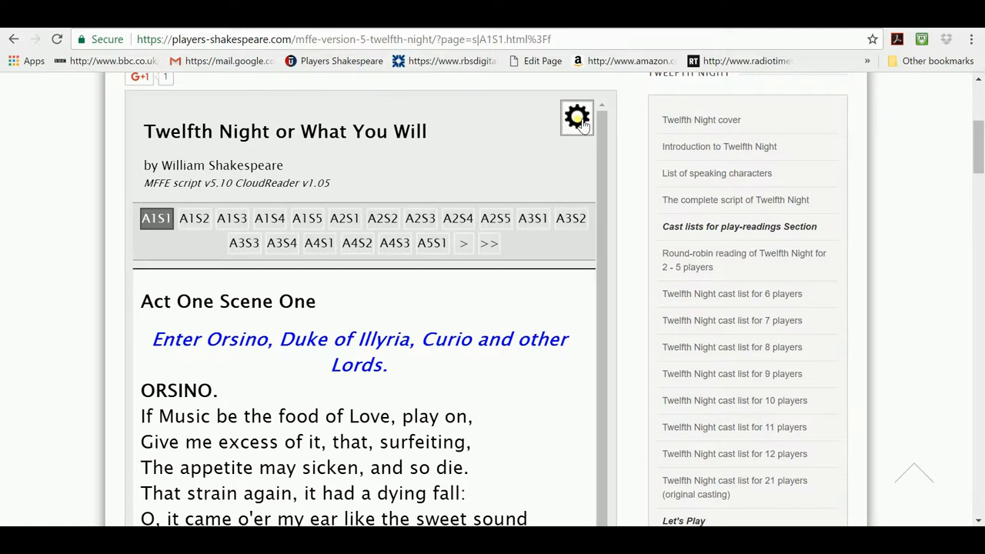
Step: Open the CloudReader gear settings and set the viewing mode to Multi-part casting
left_click(576, 117)
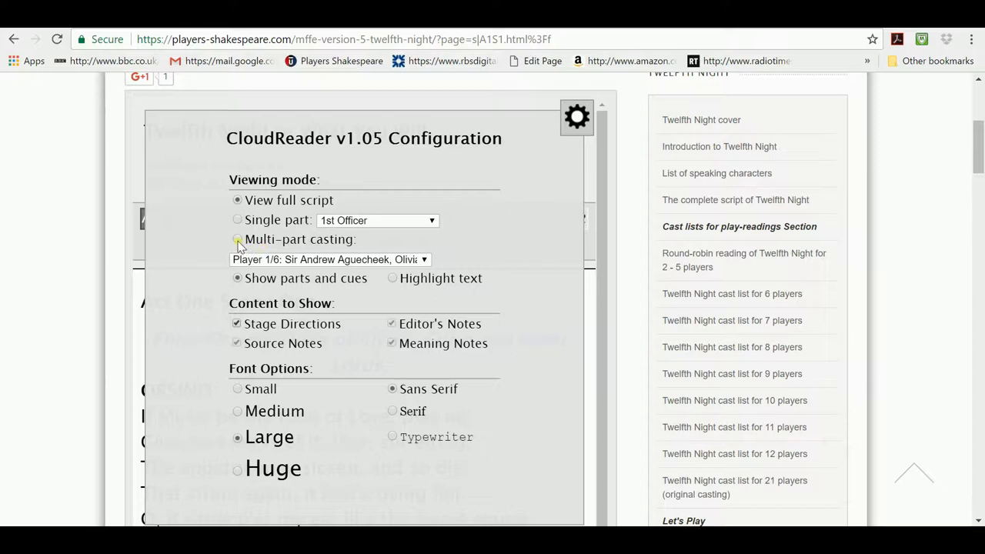
left_click(244, 239)
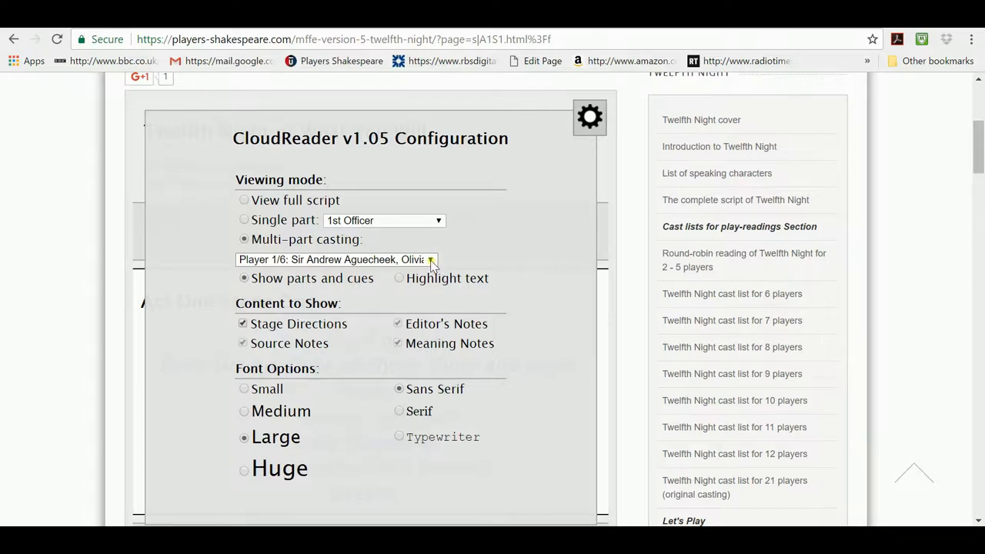
Step: Browse the Multi-part casting dropdown and pick Player 2/8: Viola
left_click(431, 259)
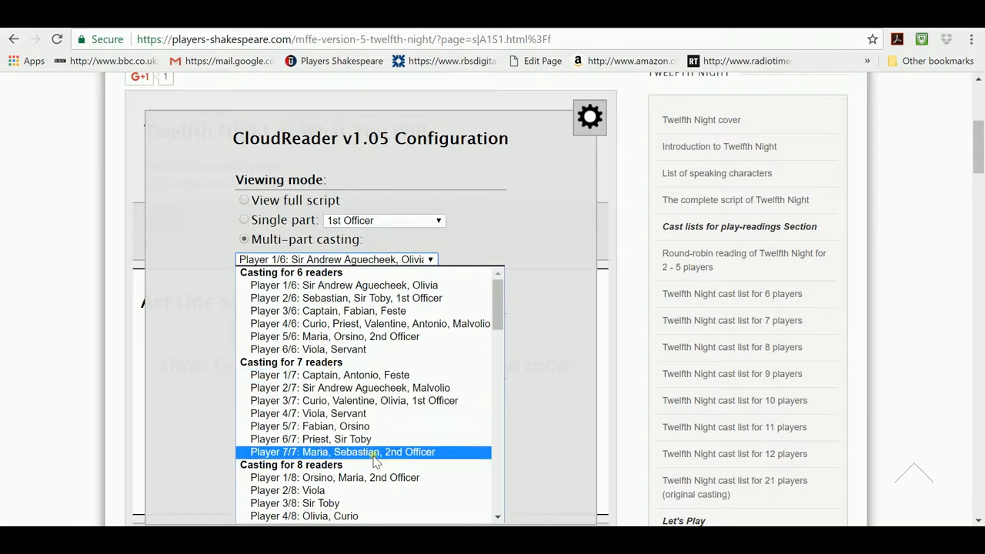
mouse_move(415, 475)
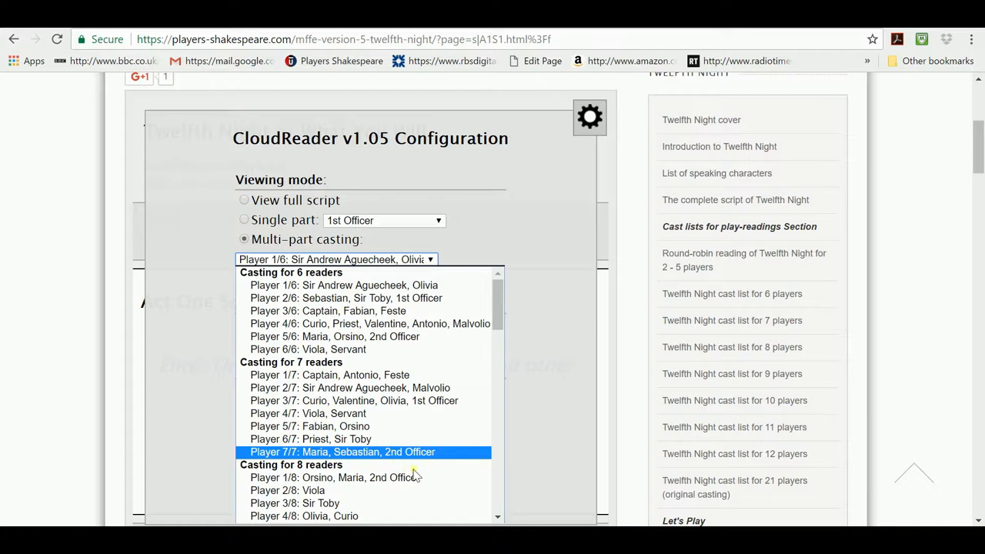
mouse_move(400, 466)
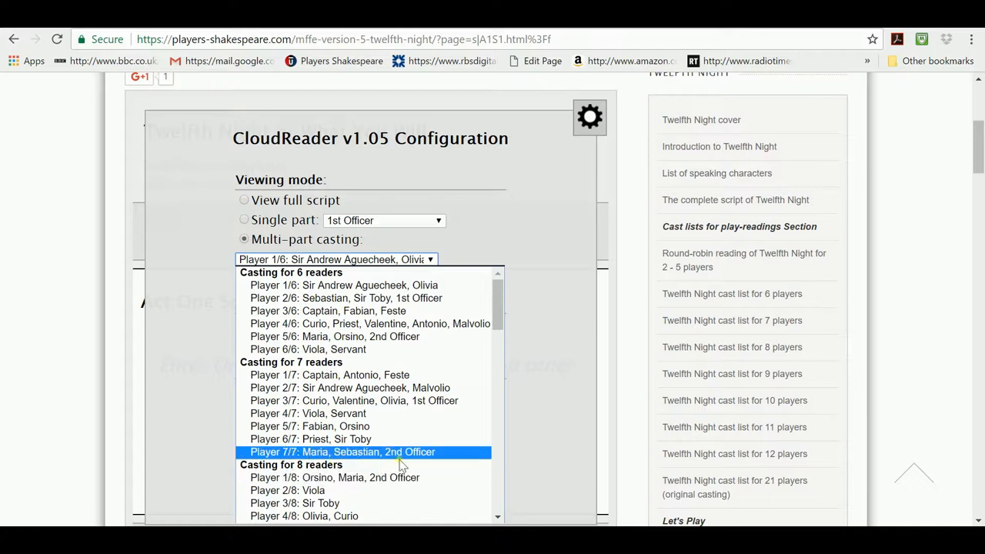
scroll("down", 3)
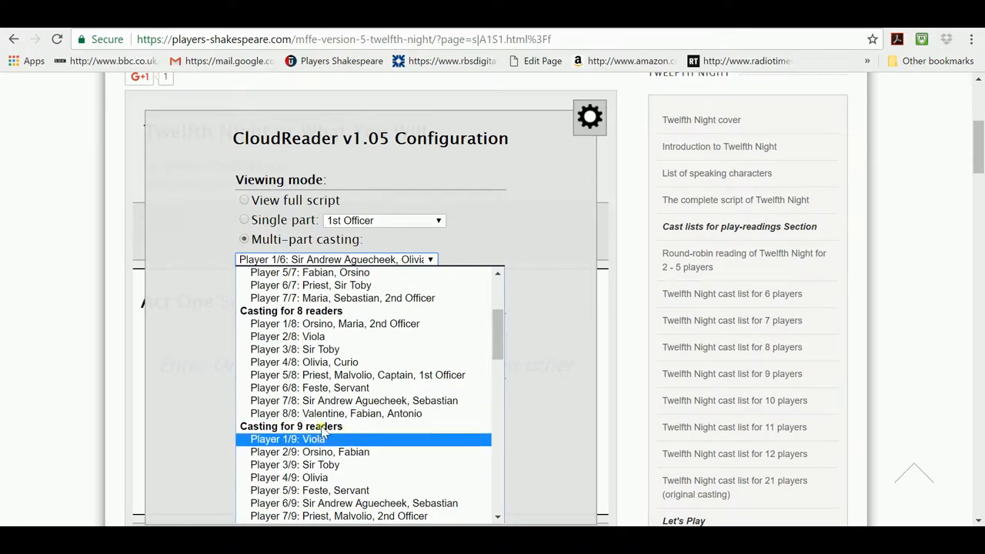
scroll("down", 3)
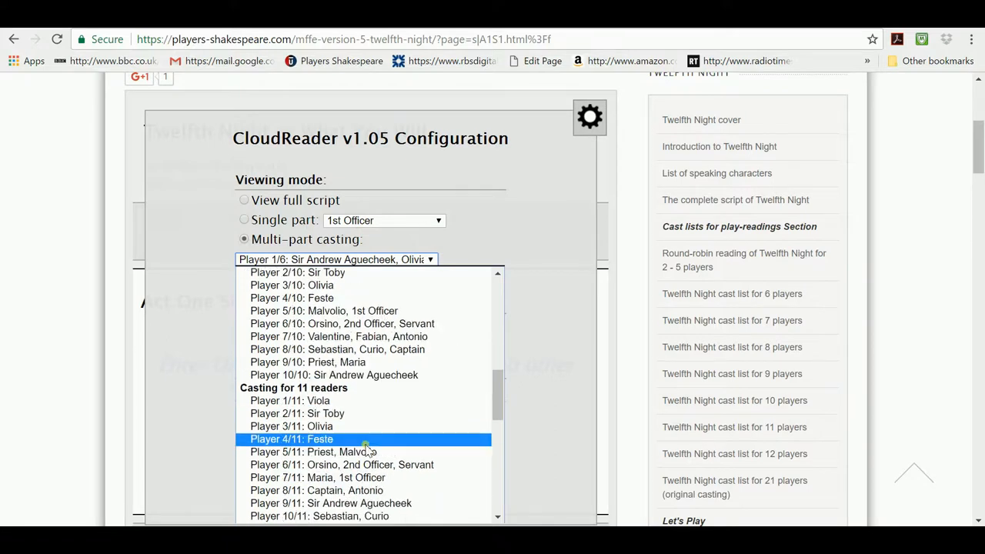
scroll("down", 3)
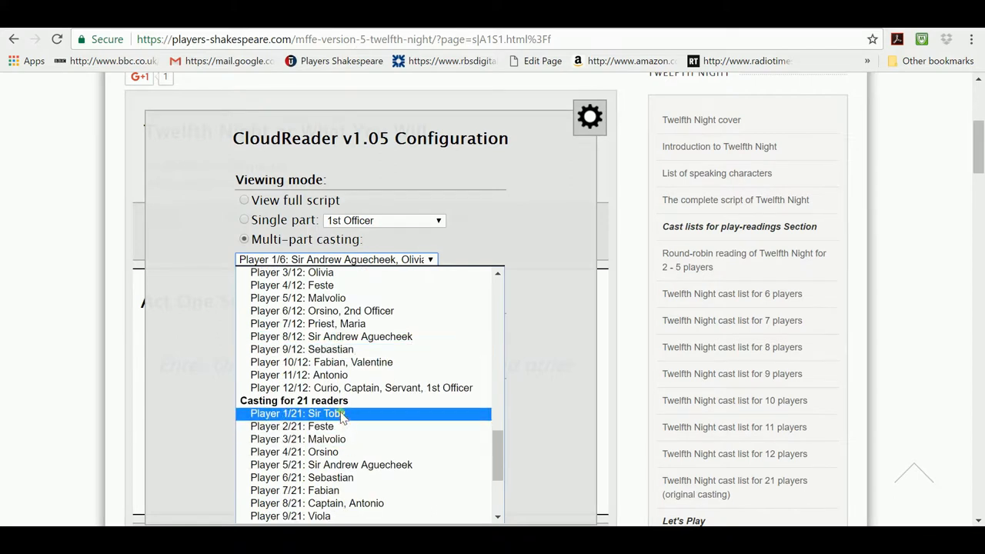
mouse_move(327, 404)
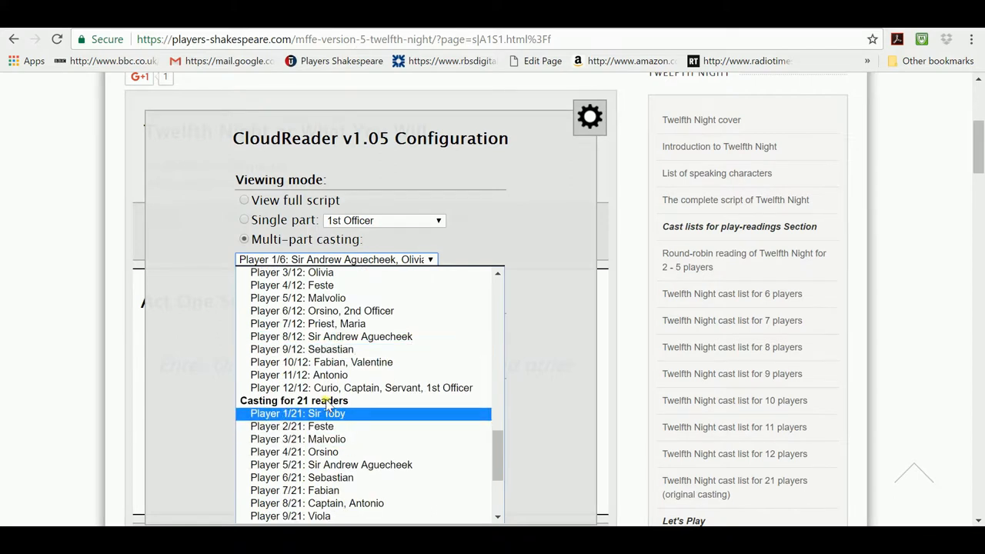
mouse_move(343, 413)
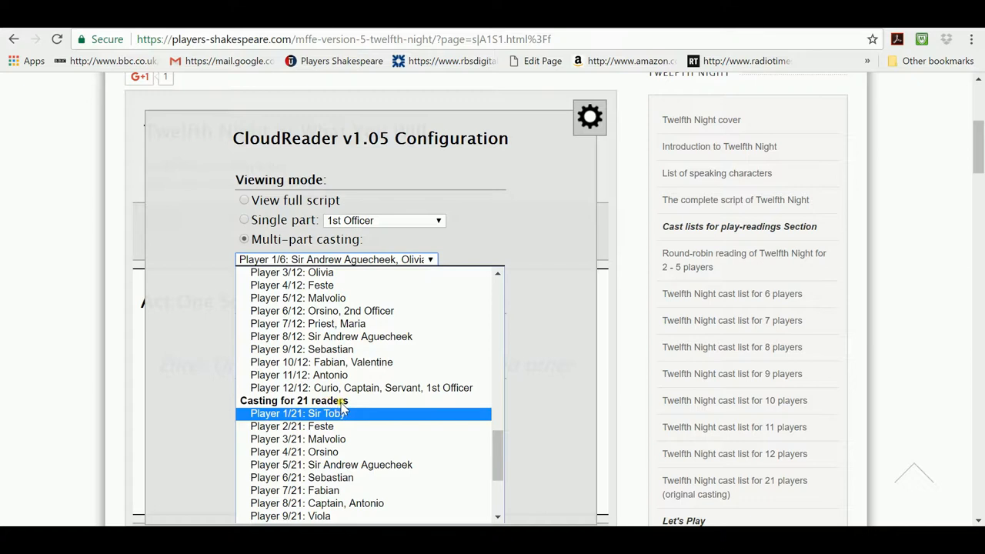
mouse_move(377, 408)
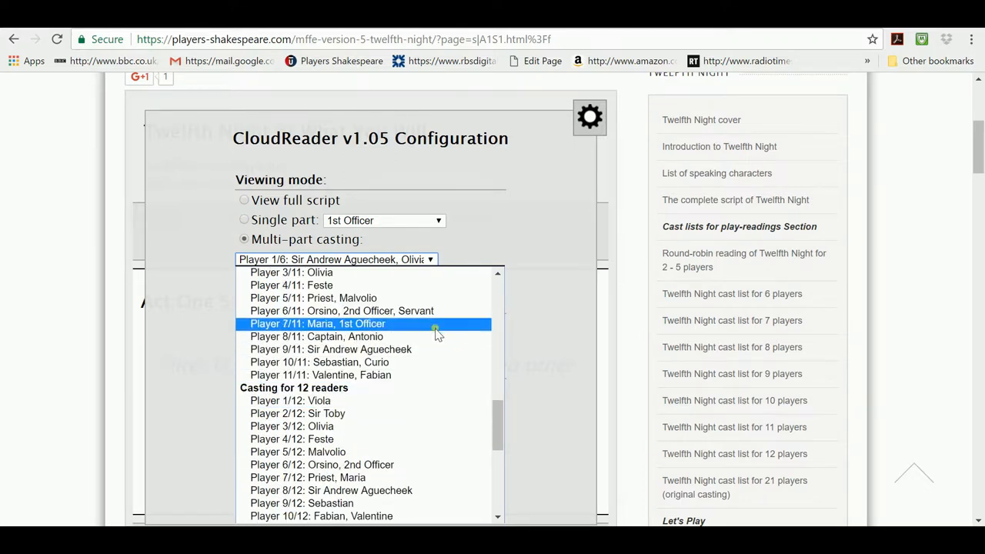
mouse_move(462, 325)
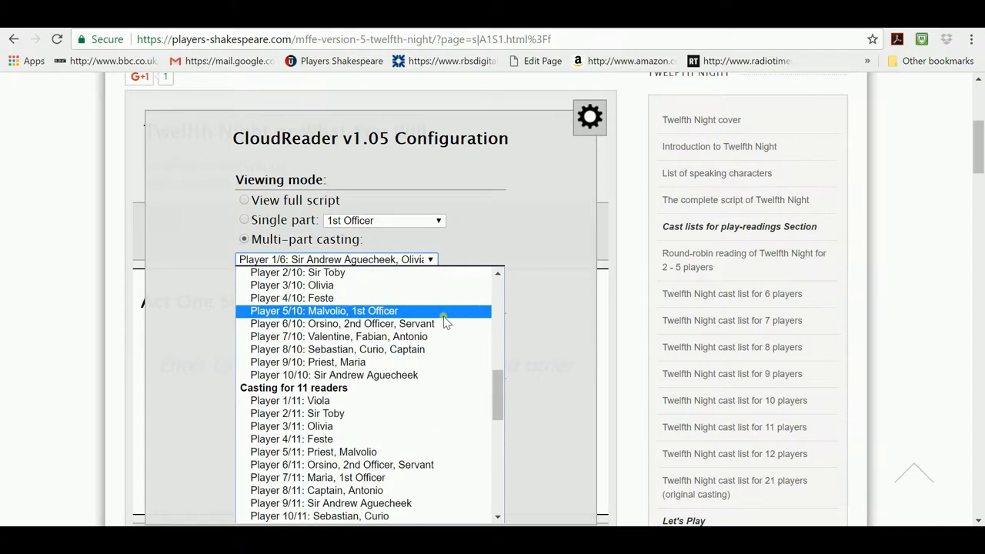
scroll("up", 3)
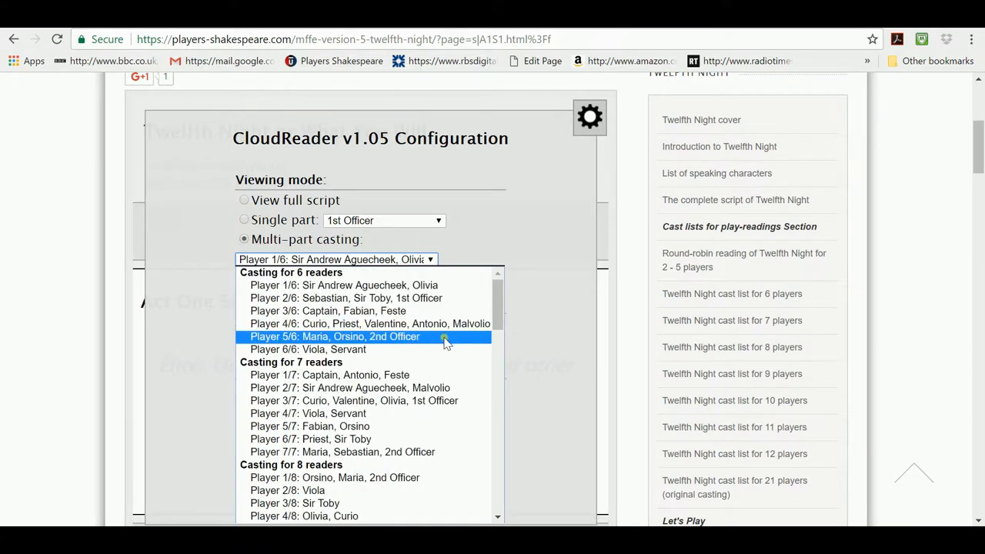
scroll("down", 3)
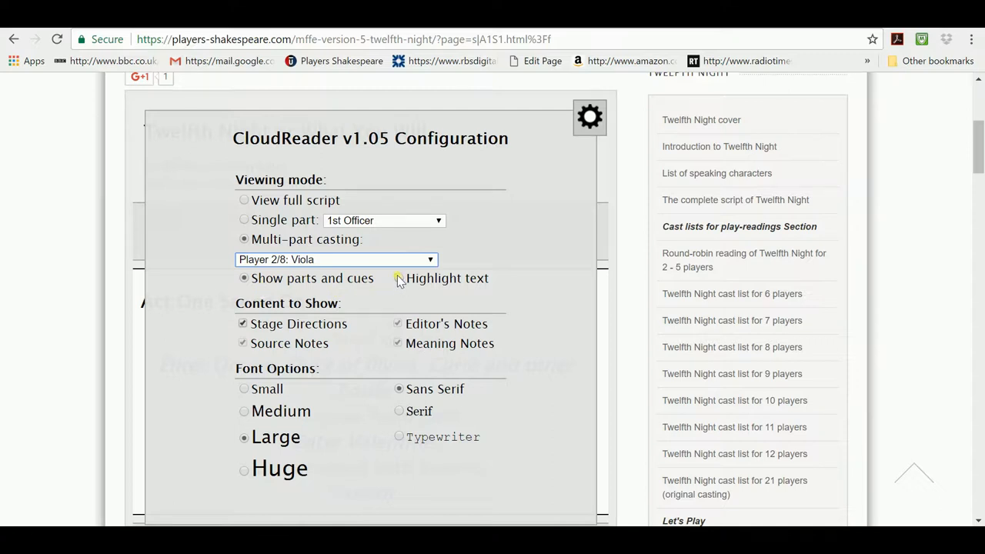
Step: Set Viola's lines to Highlight text and close the gear panel to reload the script
left_click(391, 278)
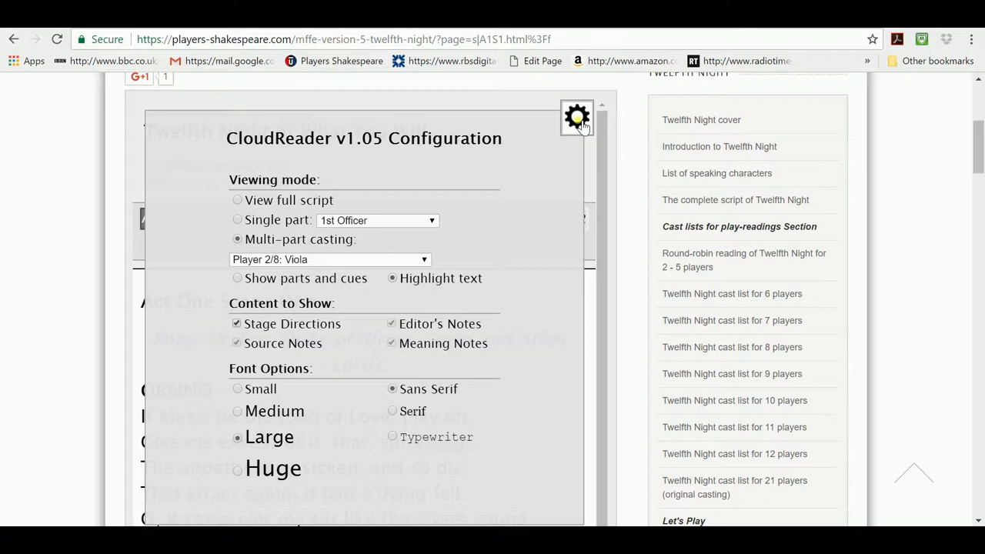
left_click(589, 117)
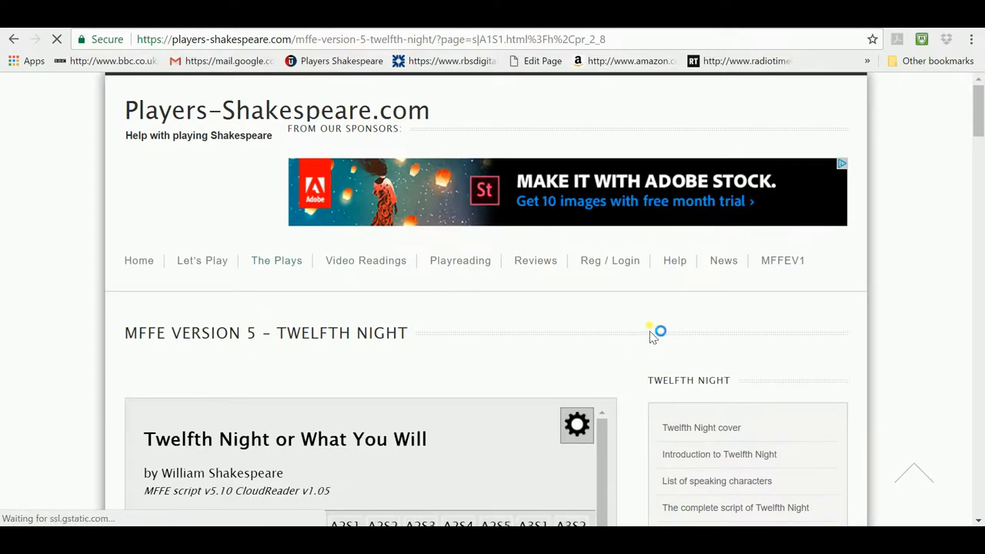
scroll("down", 3)
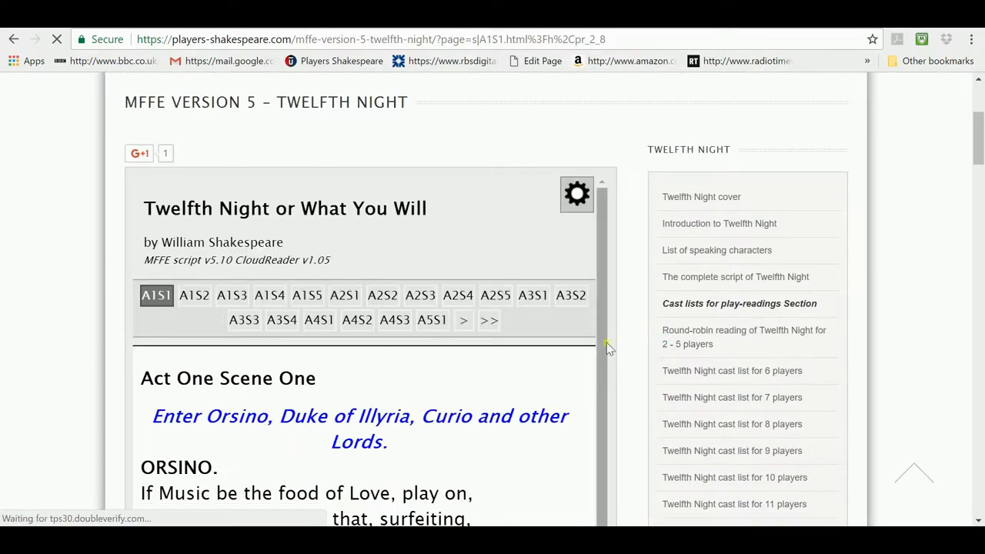
scroll("down", 3)
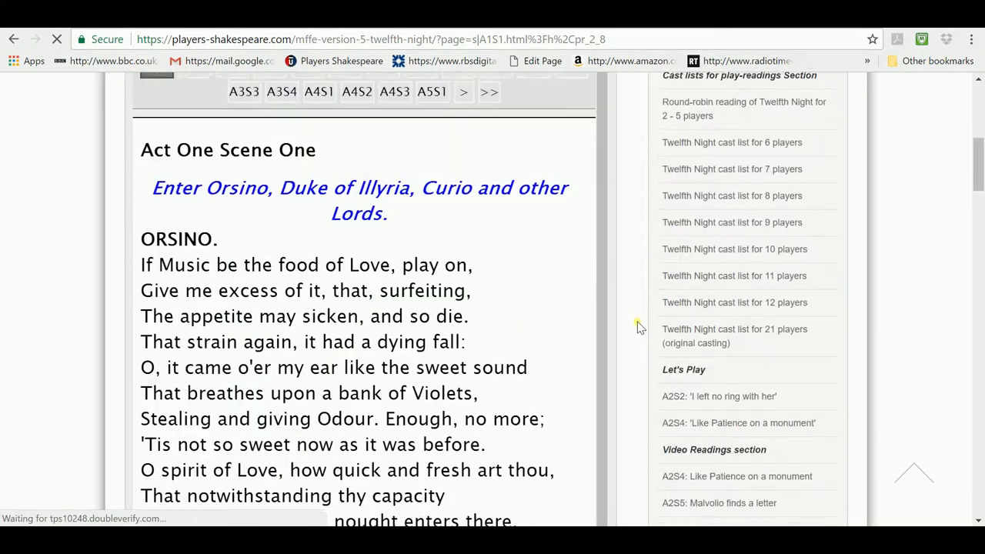
scroll("down", 3)
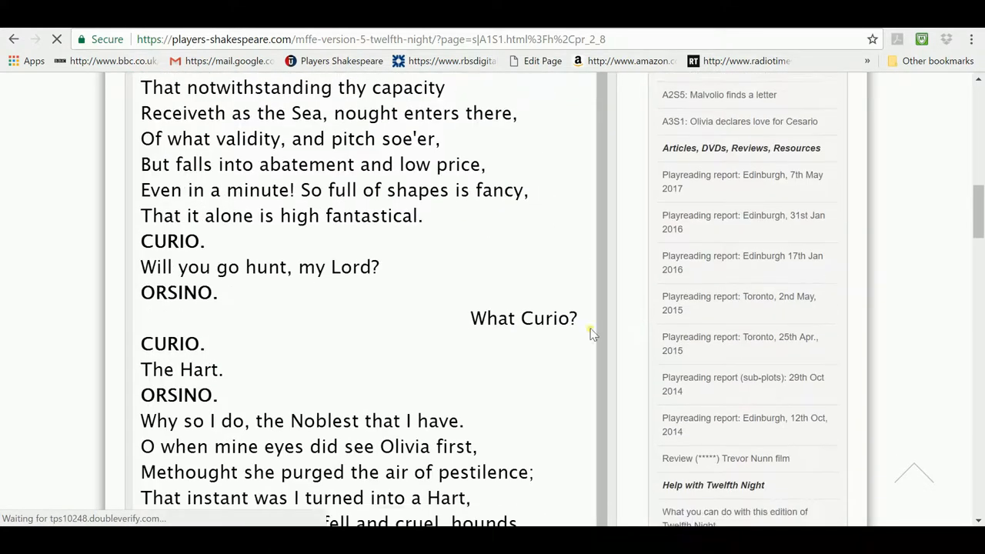
scroll("down", 3)
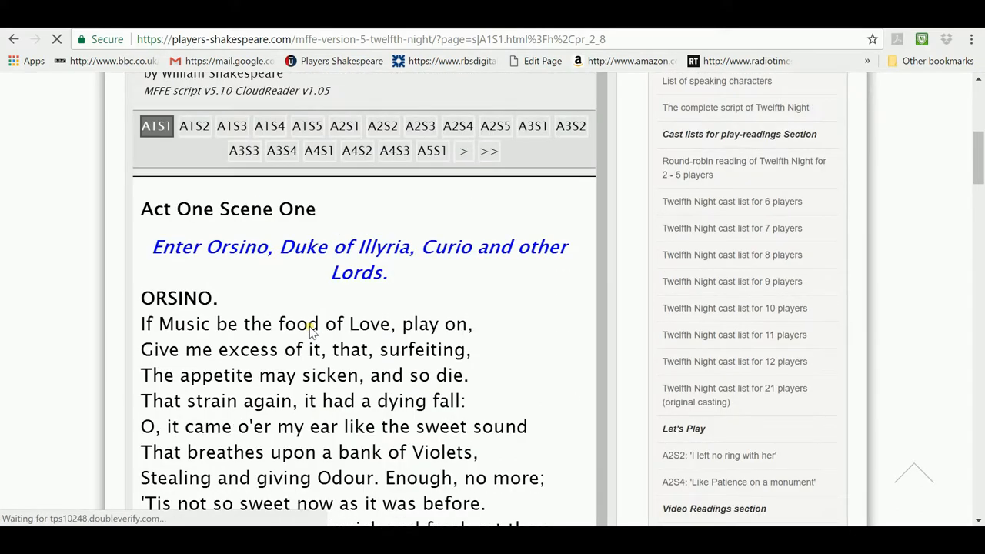
scroll("up", 3)
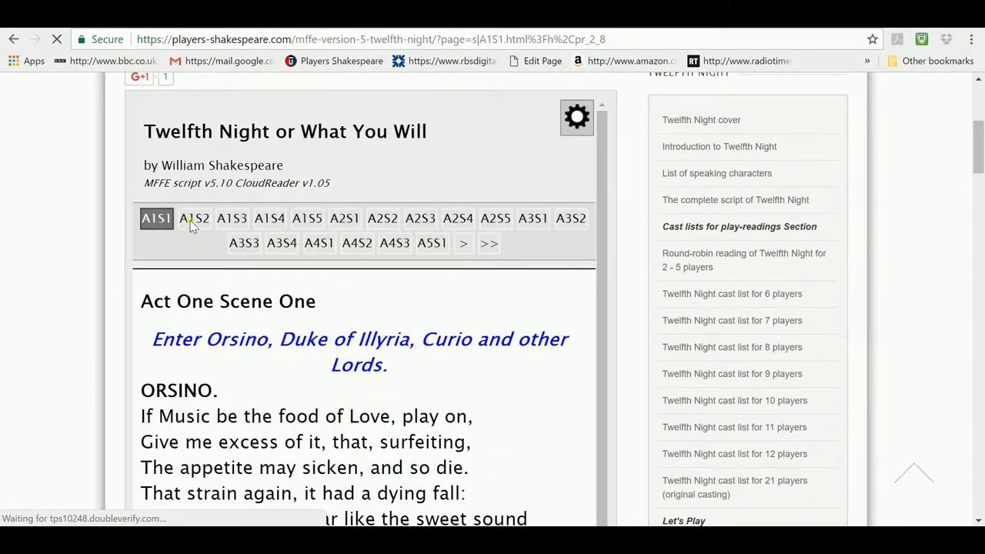
Step: Open scene A1S2 and scroll through it to view Viola's highlighted speeches
left_click(194, 218)
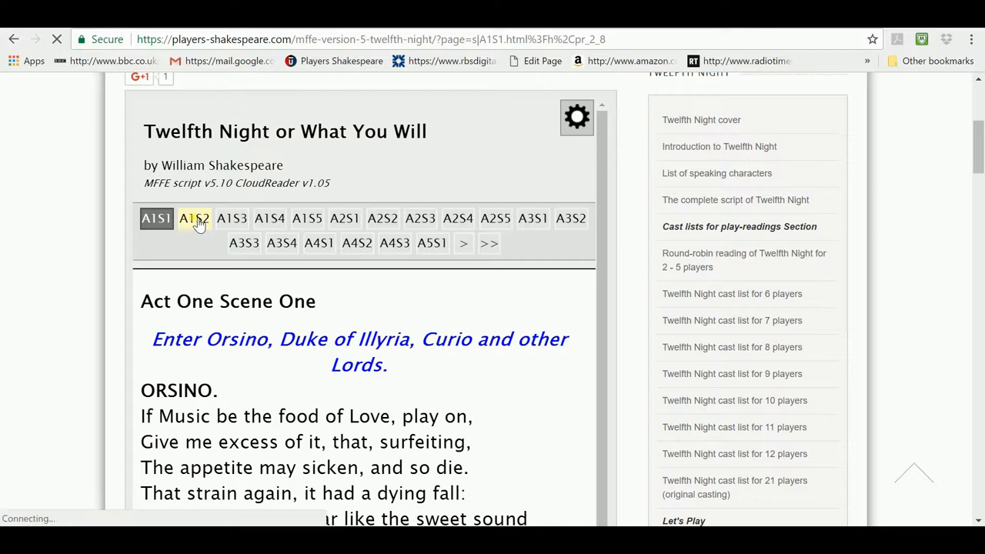
left_click(194, 219)
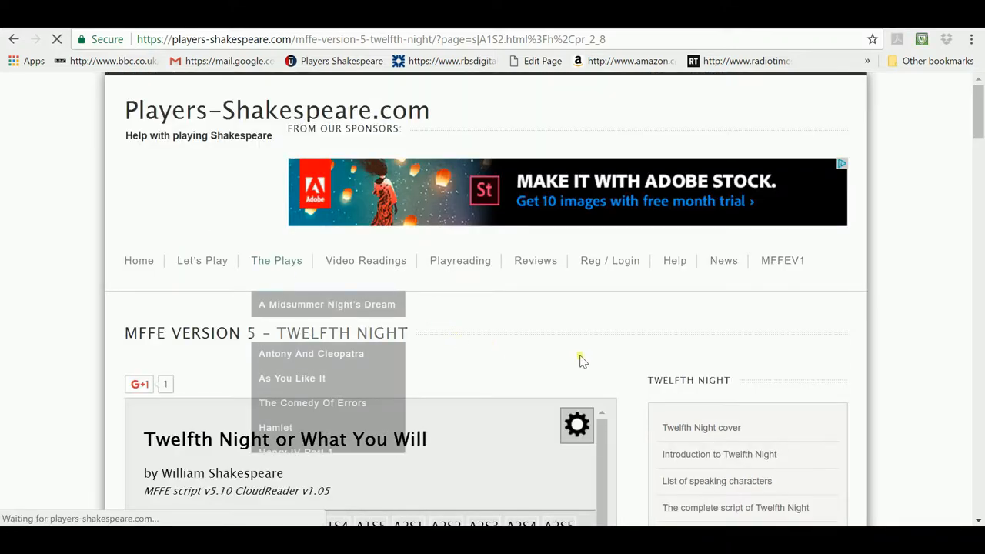
scroll("down", 3)
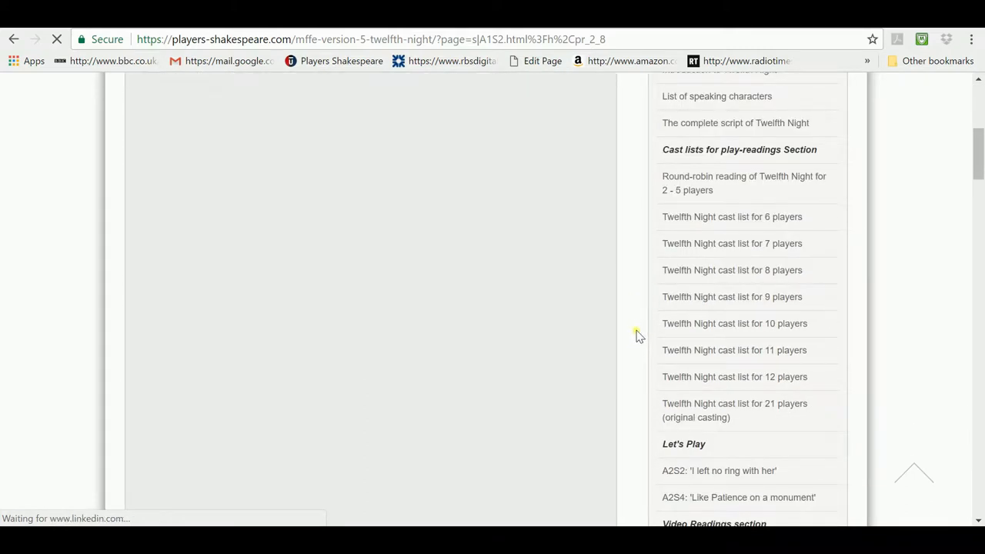
scroll("up", 3)
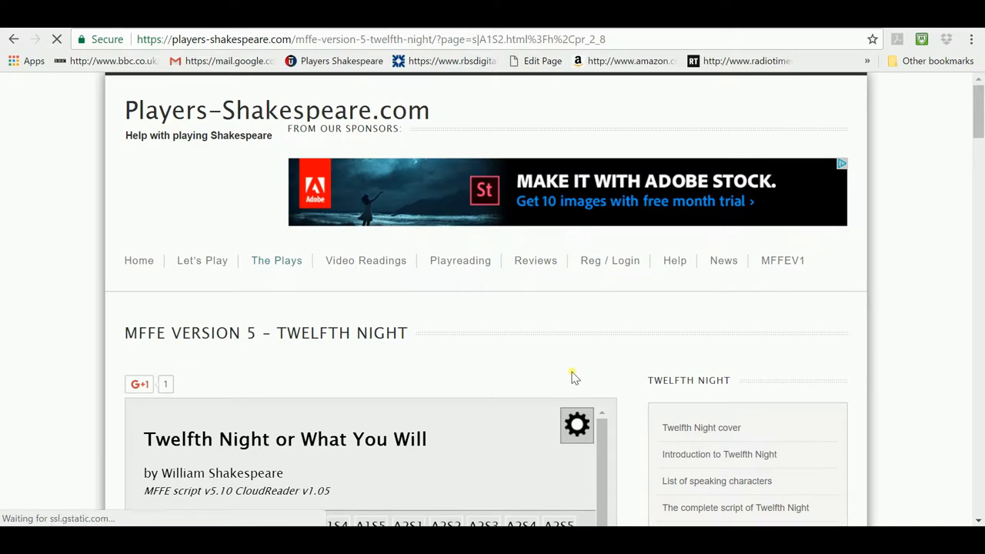
scroll("down", 3)
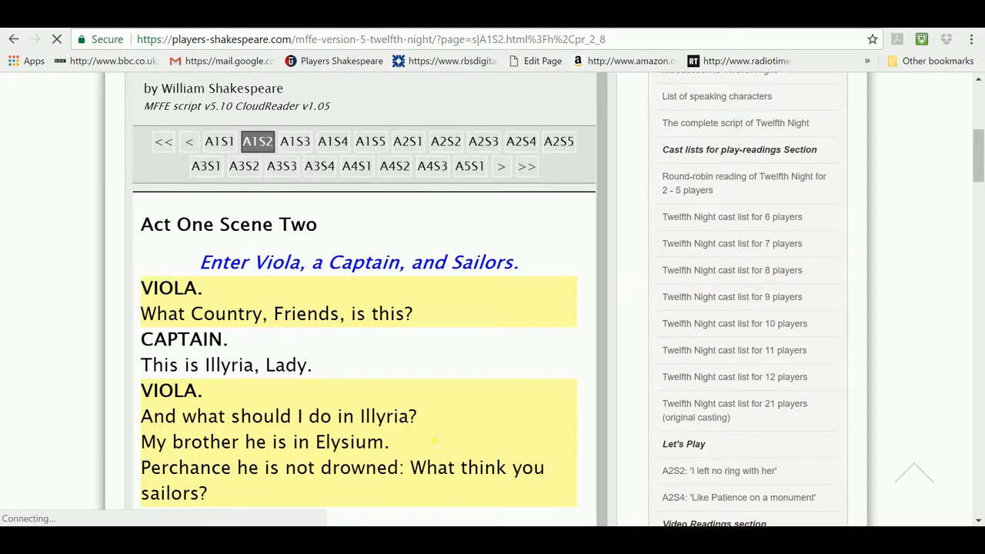
scroll("down", 3)
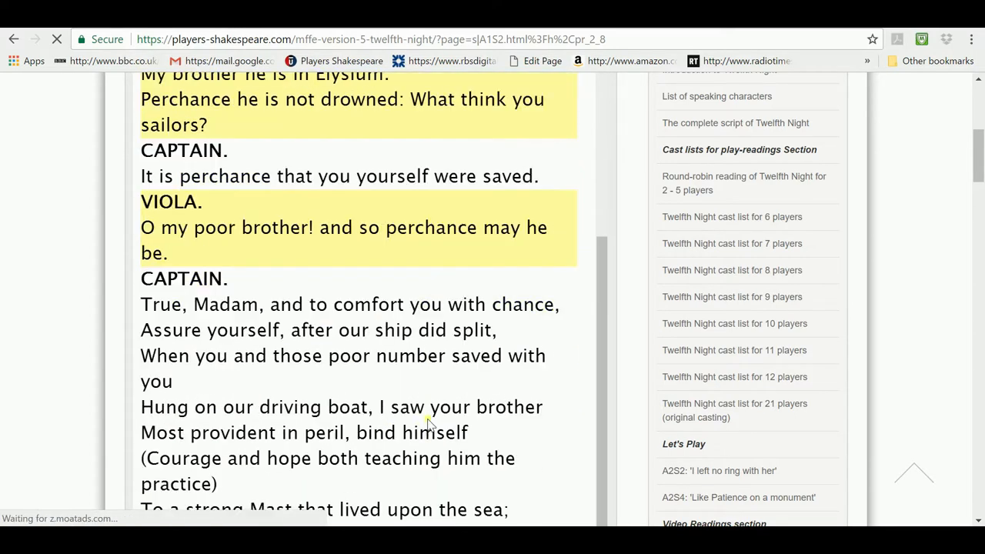
scroll("down", 3)
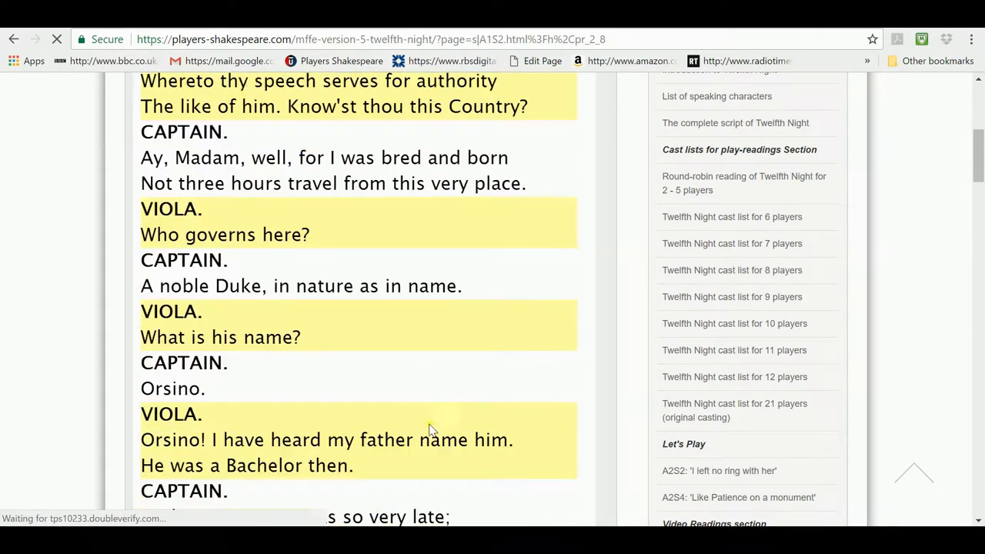
scroll("down", 3)
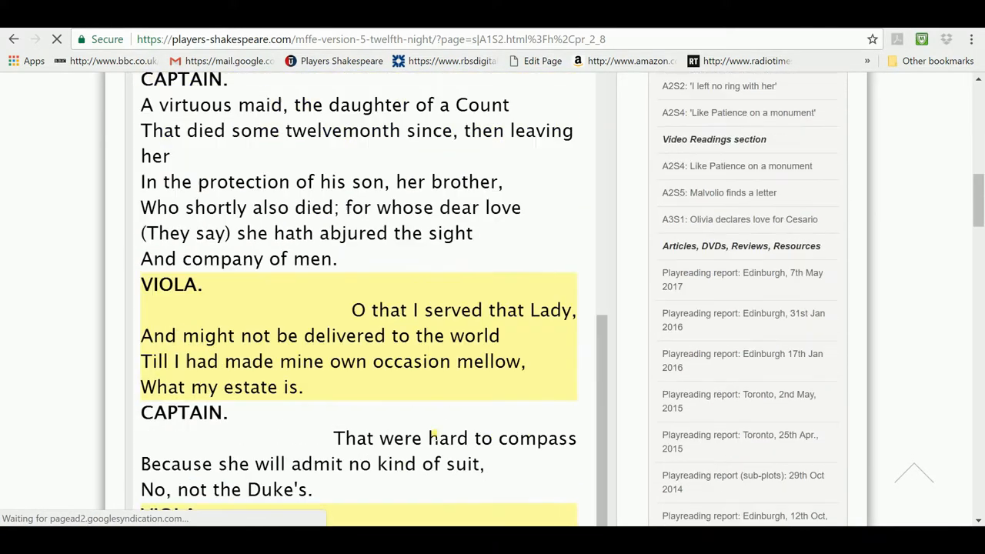
scroll("down", 3)
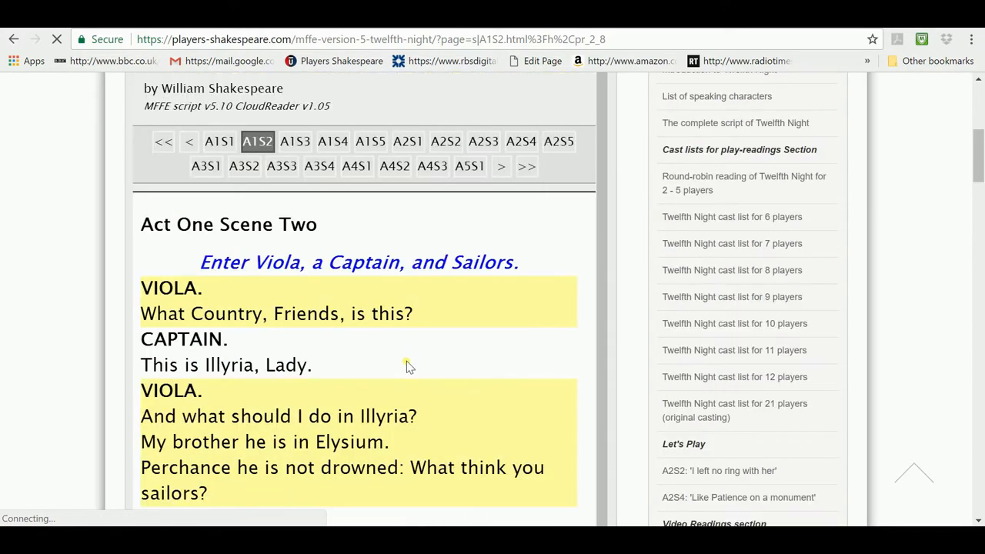
scroll("up", 3)
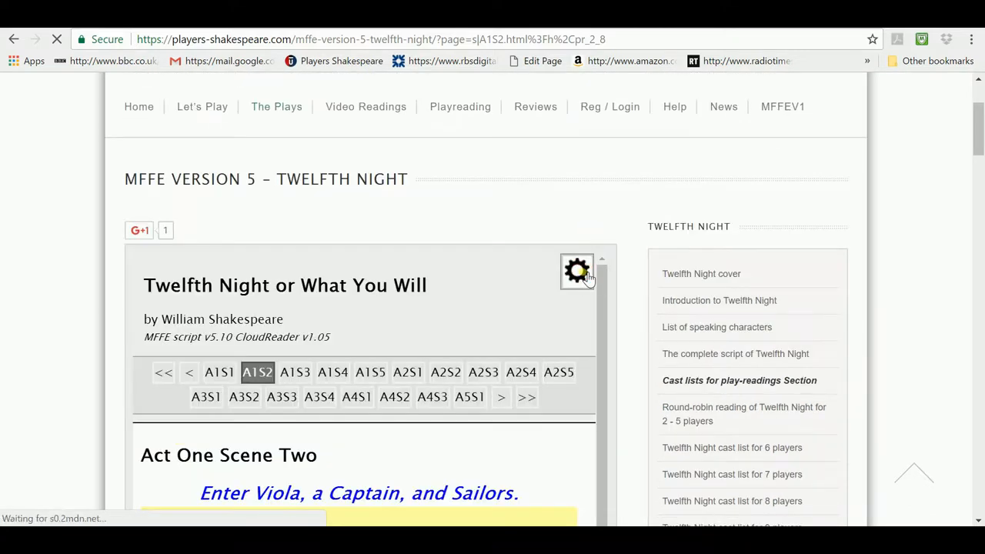
Step: In the gear panel, switch casting to Player 1/8: Orsino, Maria, 2nd Officer
left_click(578, 270)
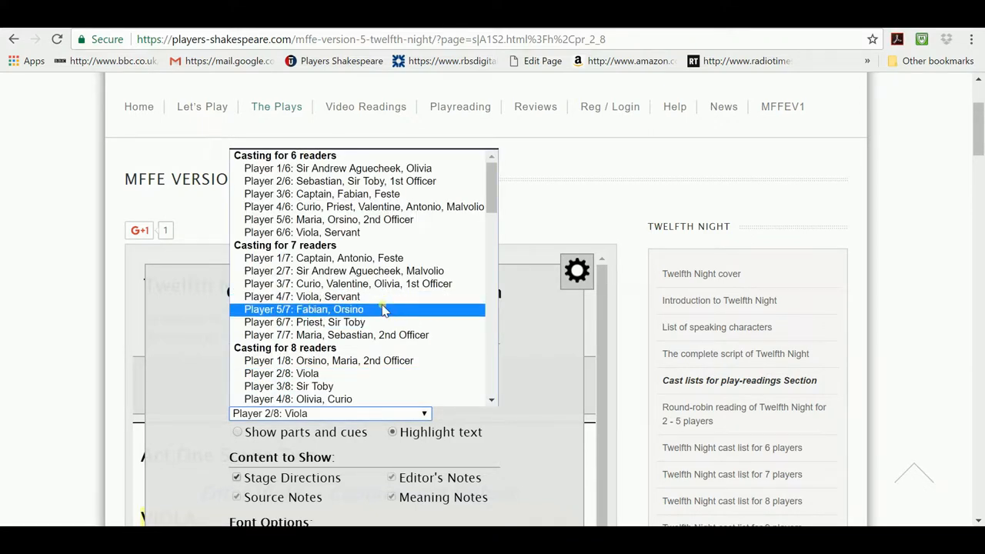
mouse_move(358, 310)
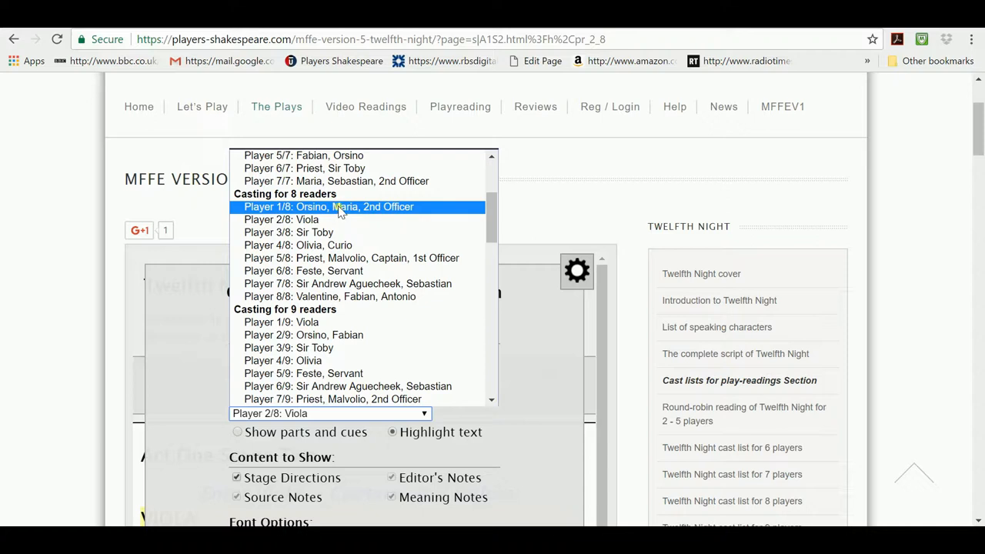
left_click(329, 206)
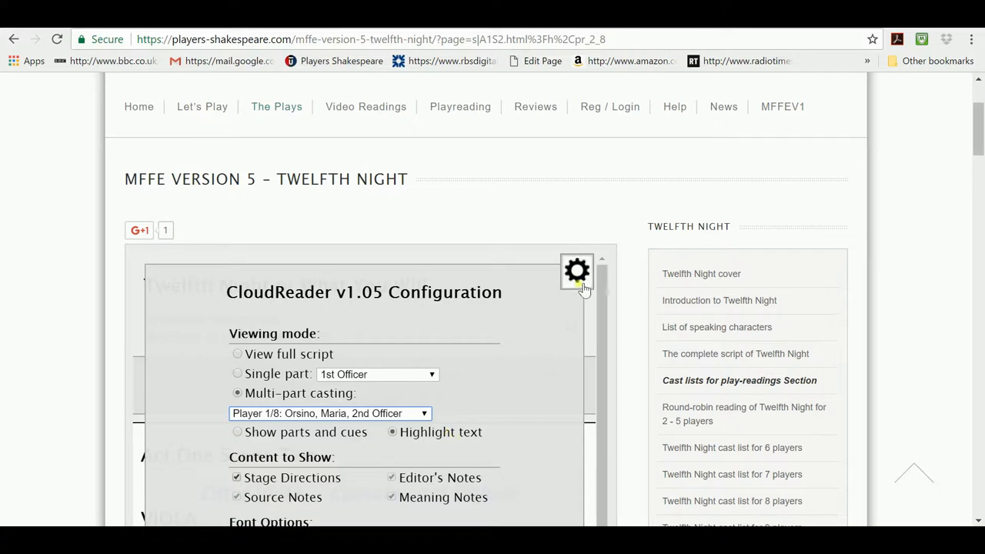
left_click(578, 271)
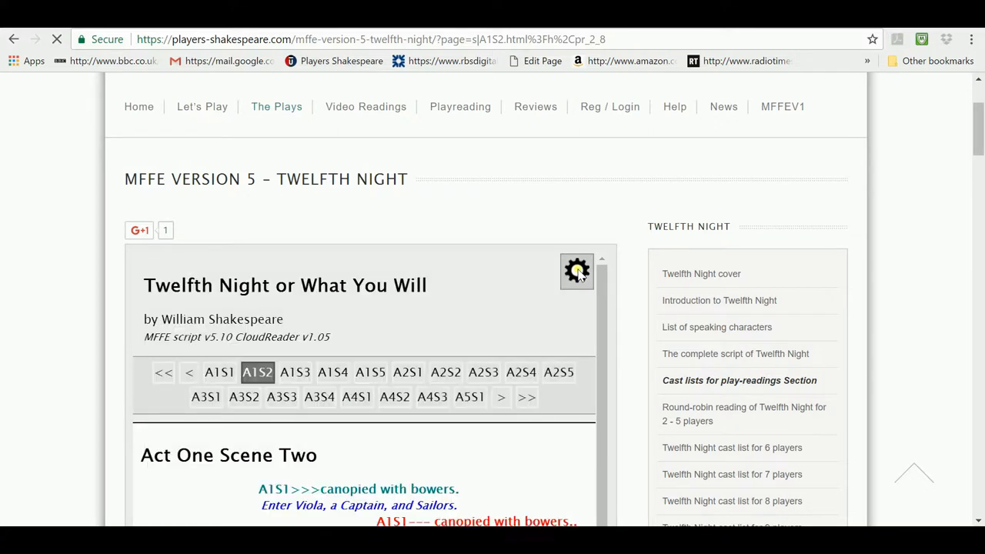
Step: Reload the script for Player 1/8 and scroll Act One Scene One with Orsino highlighted
left_click(610, 106)
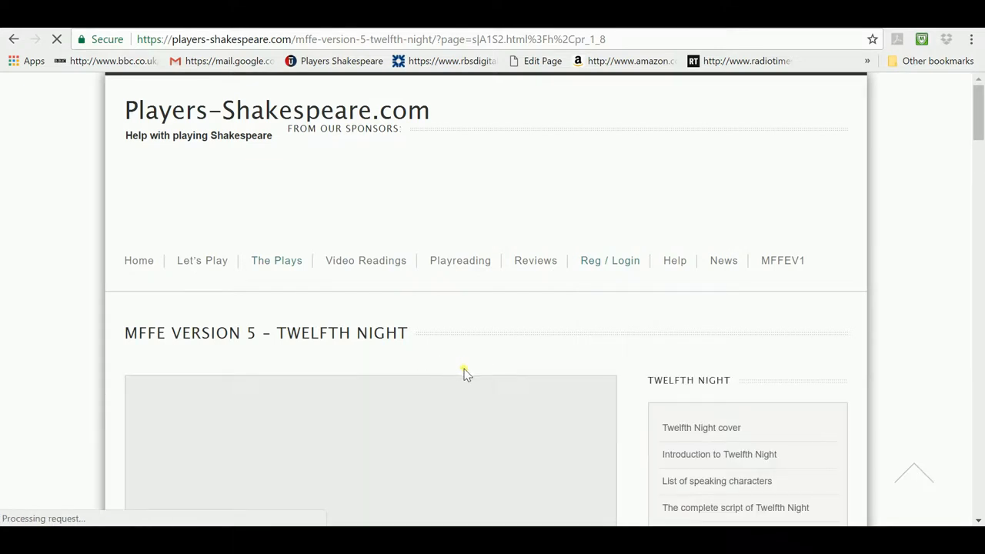
mouse_move(498, 395)
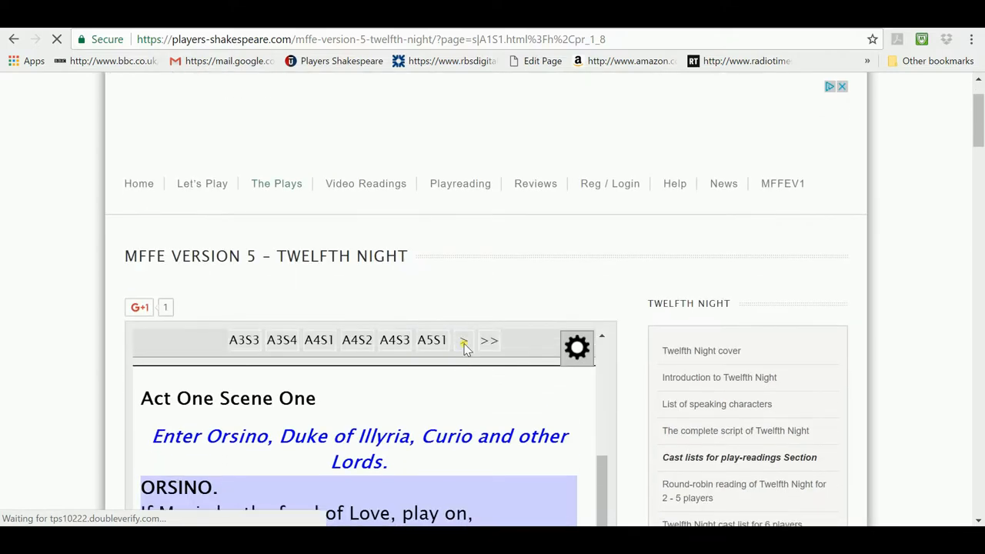
scroll("down", 3)
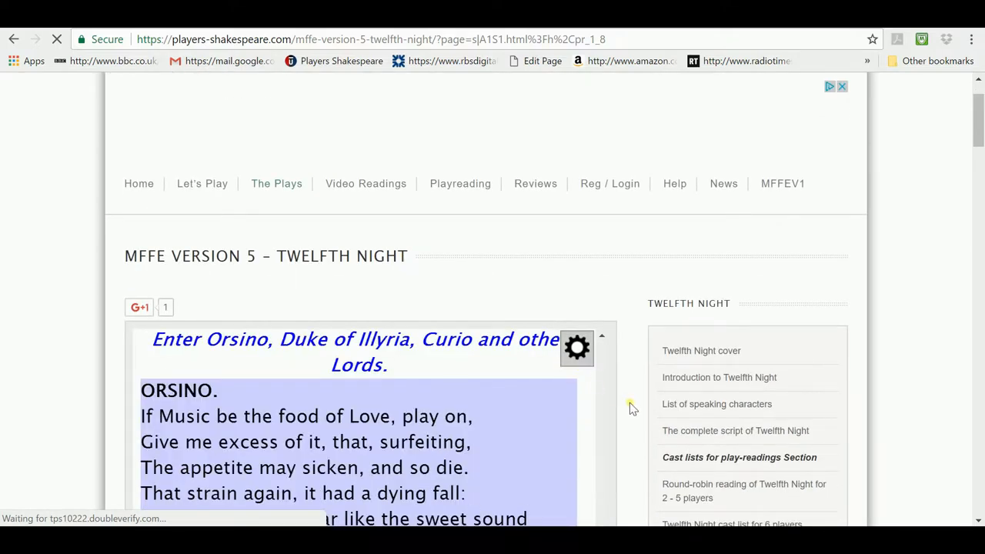
scroll("down", 3)
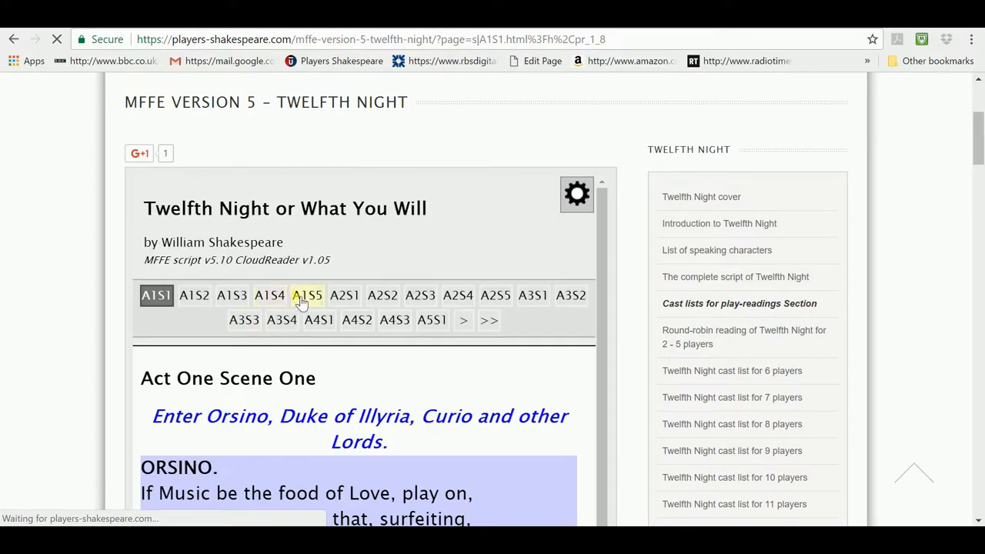
left_click(307, 295)
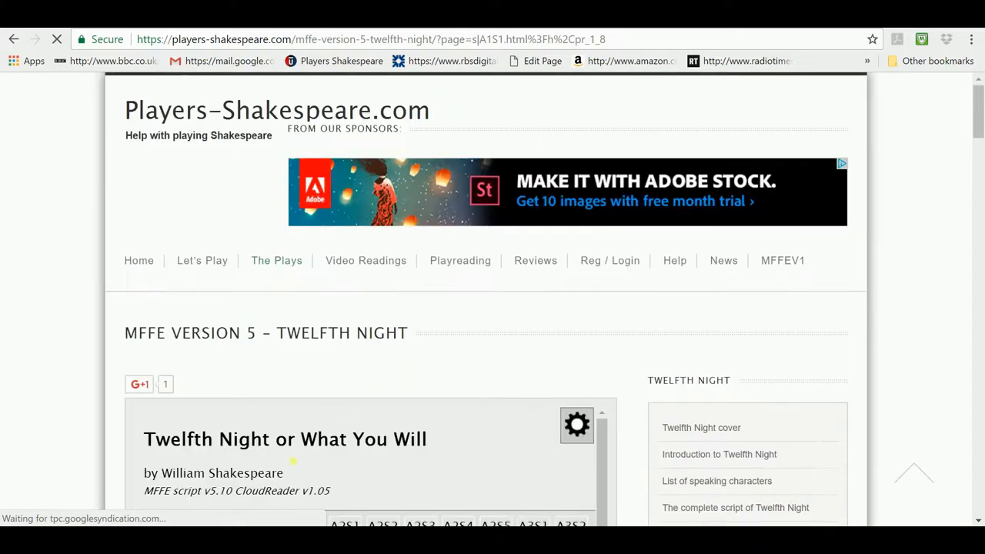
Step: Open Act One Scene Five, browse Maria's highlighted lines, and reopen the gear settings
scroll("down", 3)
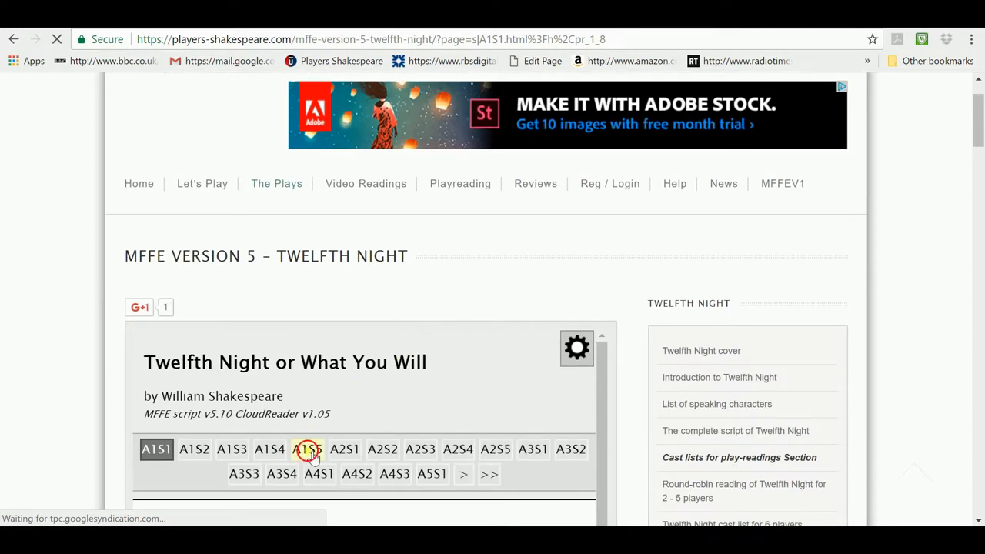
left_click(307, 449)
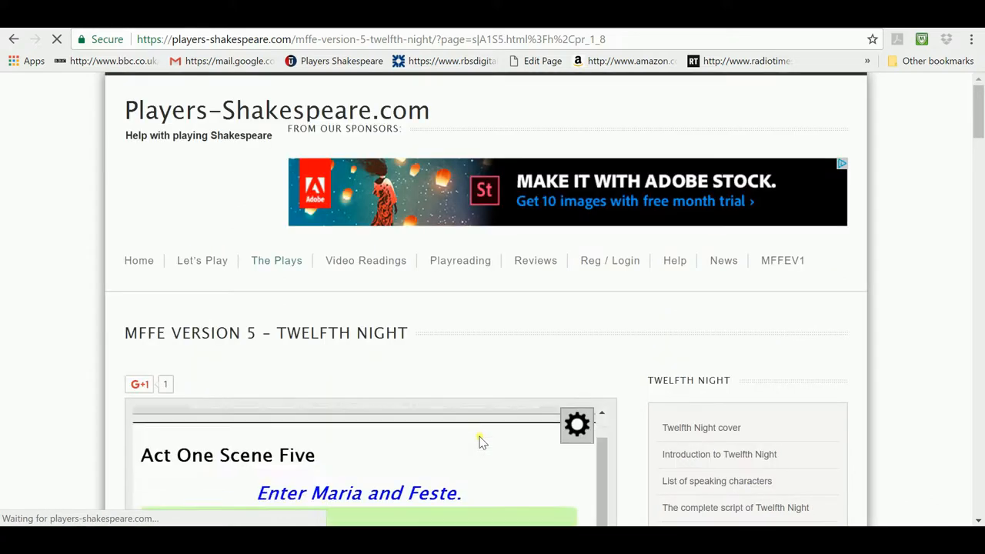
scroll("down", 3)
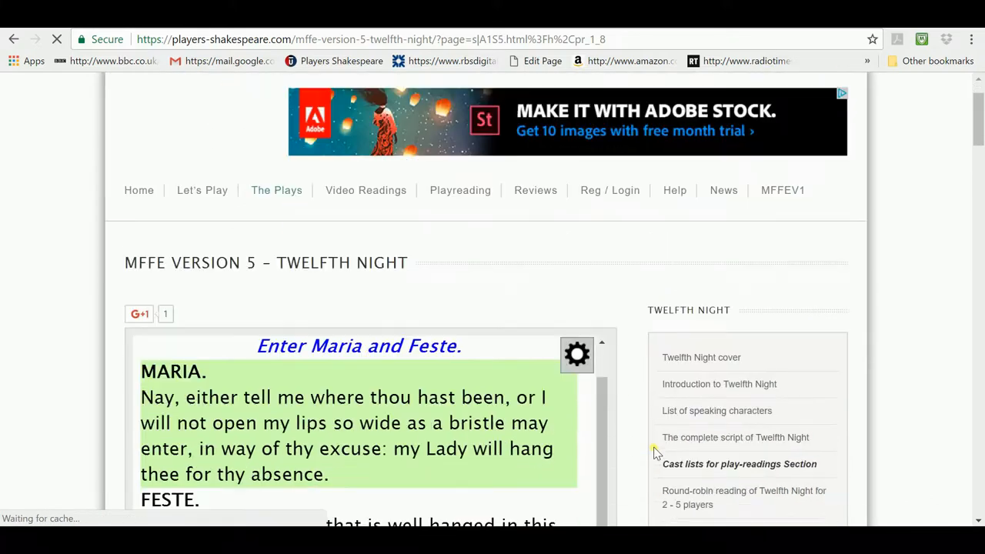
scroll("up", 3)
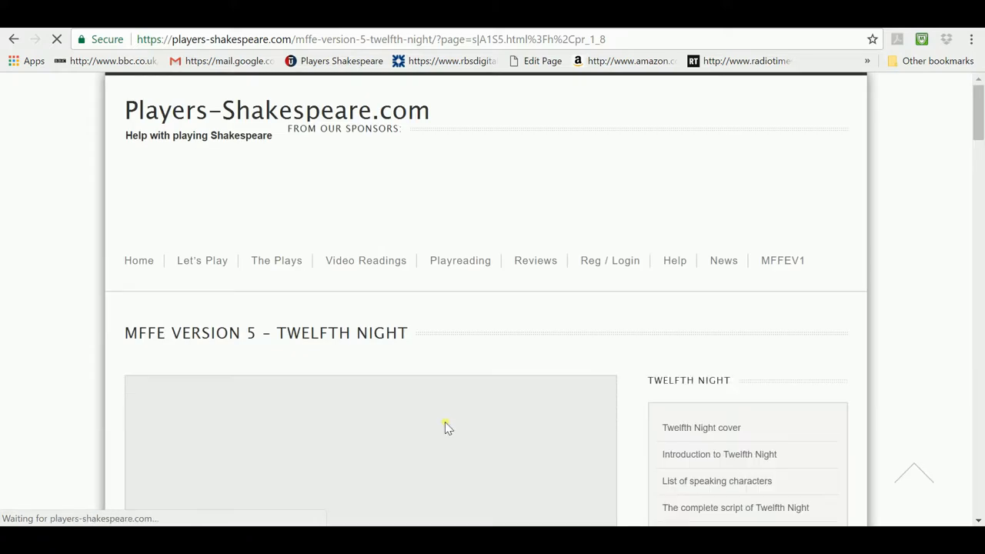
mouse_move(652, 429)
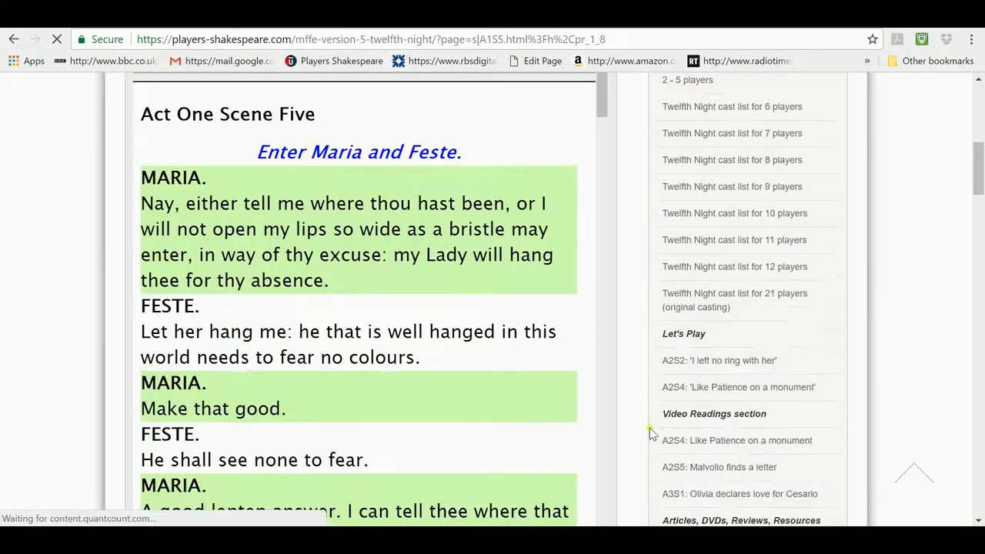
scroll("down", 3)
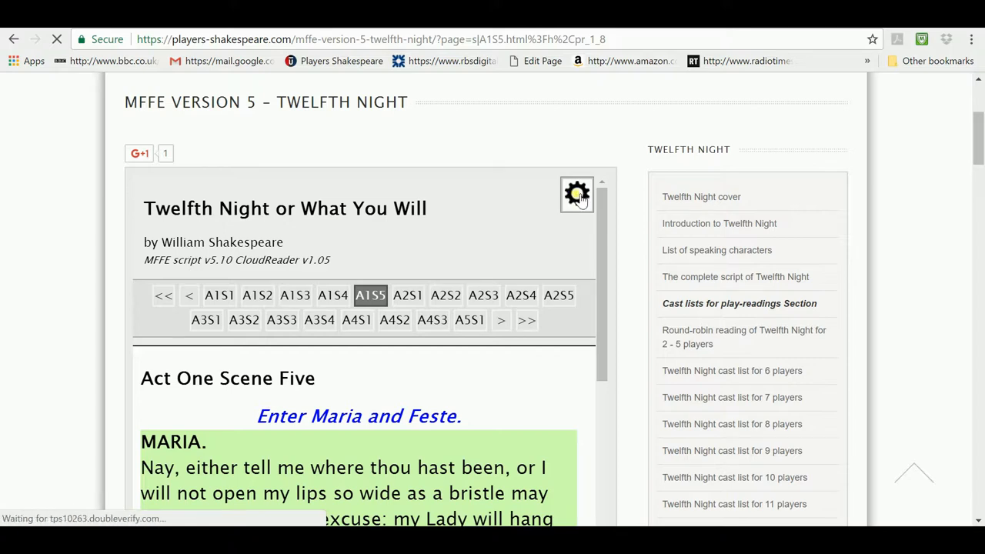
left_click(577, 194)
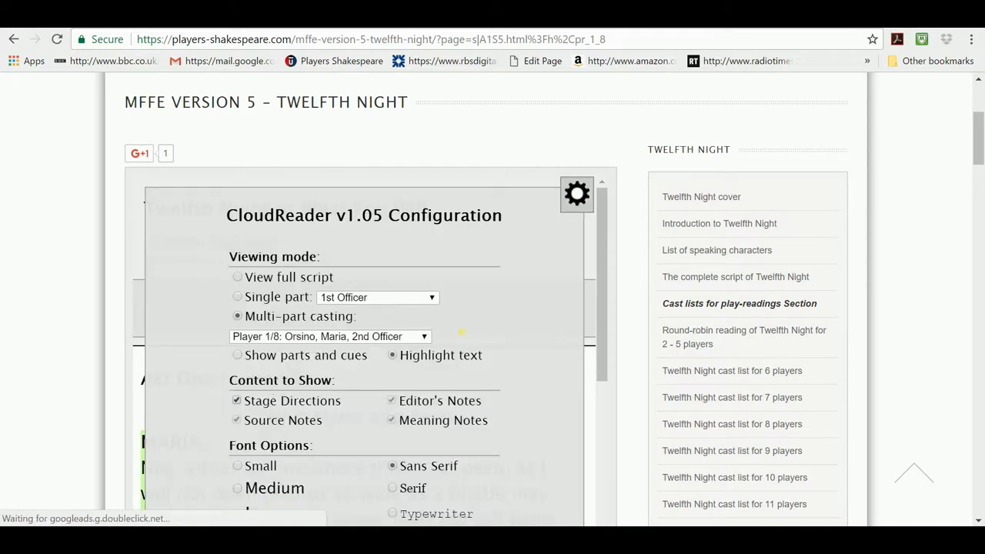
left_click(423, 336)
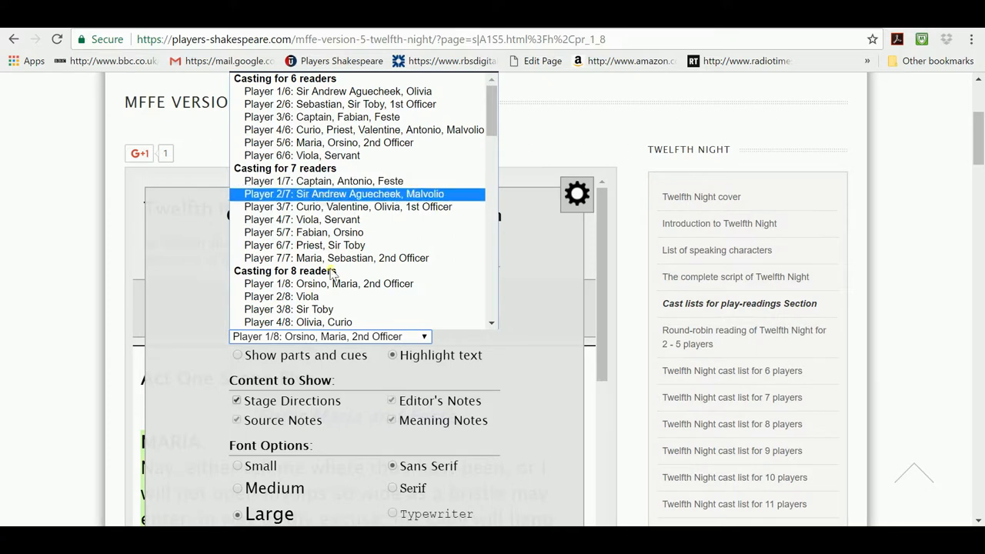
scroll("down", 3)
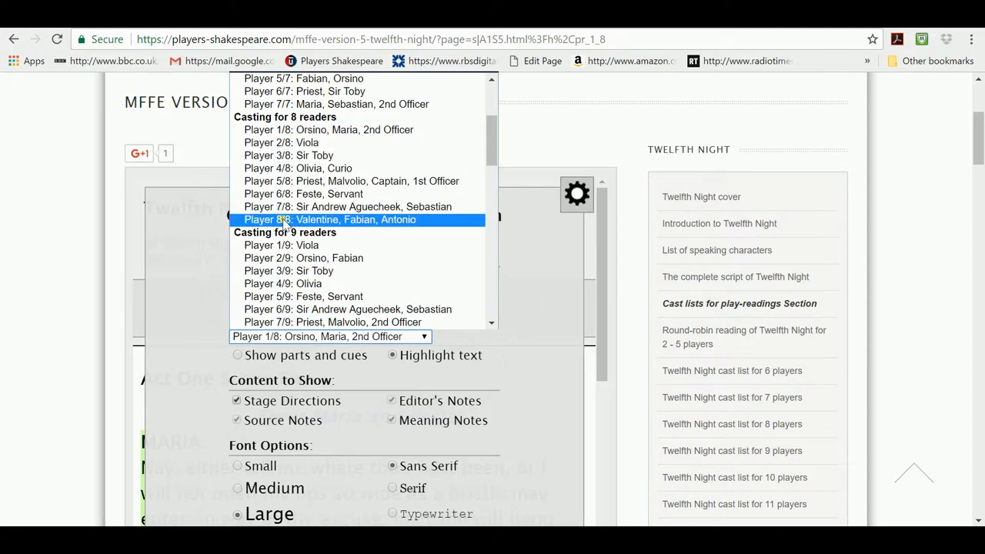
mouse_move(550, 219)
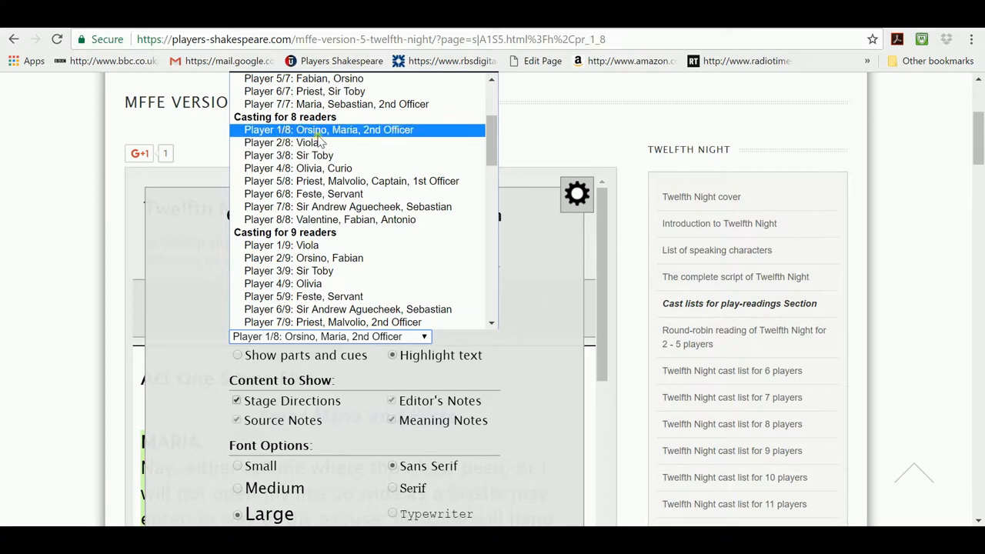
mouse_move(283, 145)
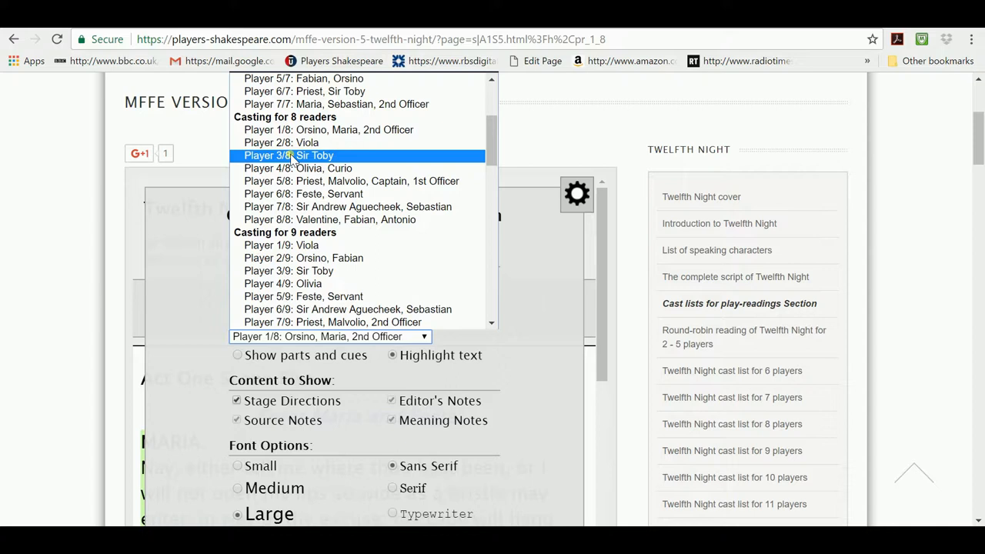
scroll("up", 3)
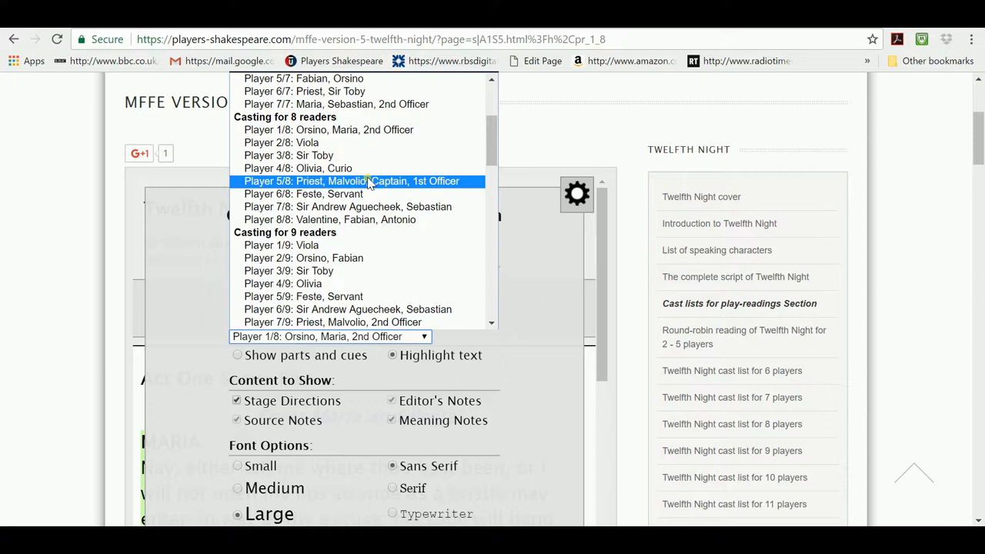
mouse_move(447, 183)
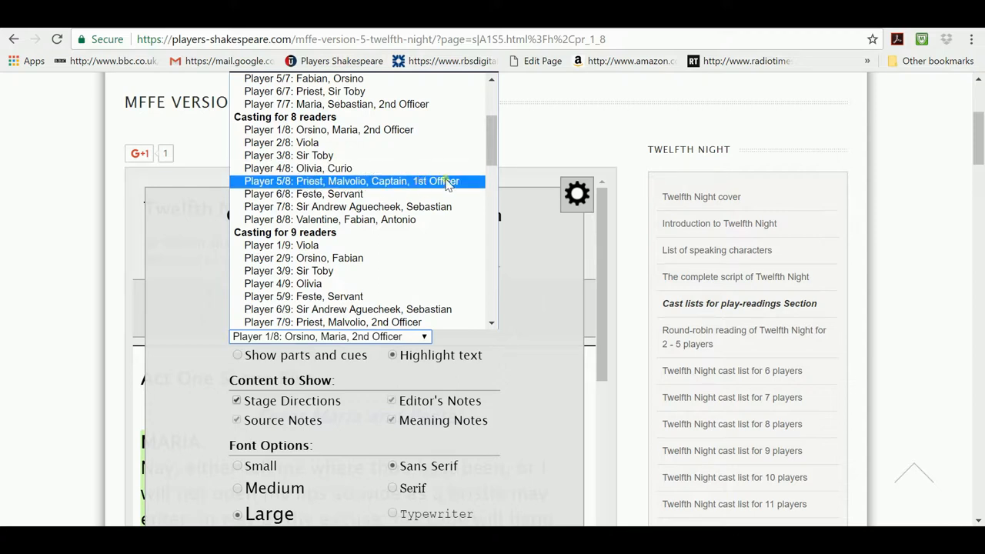
mouse_move(646, 190)
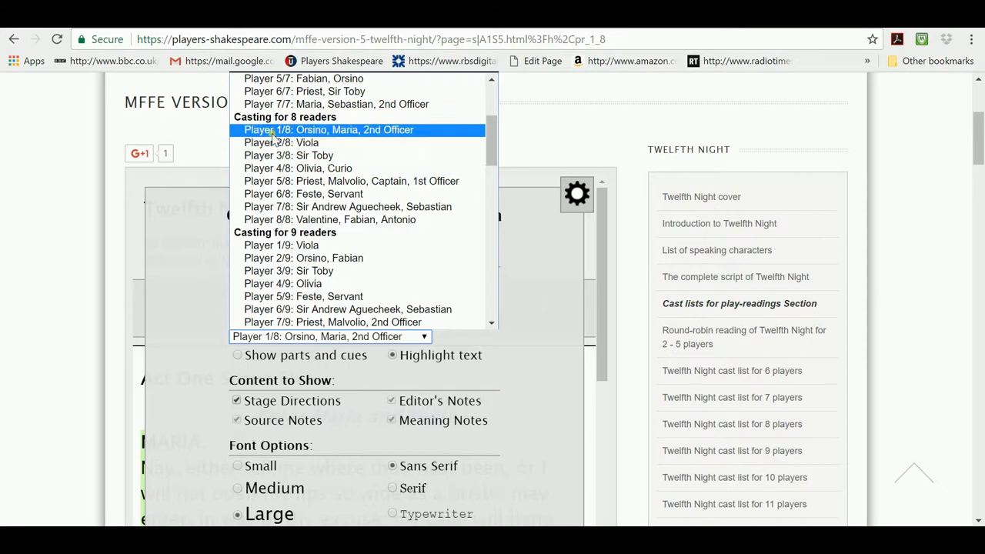
mouse_move(298, 168)
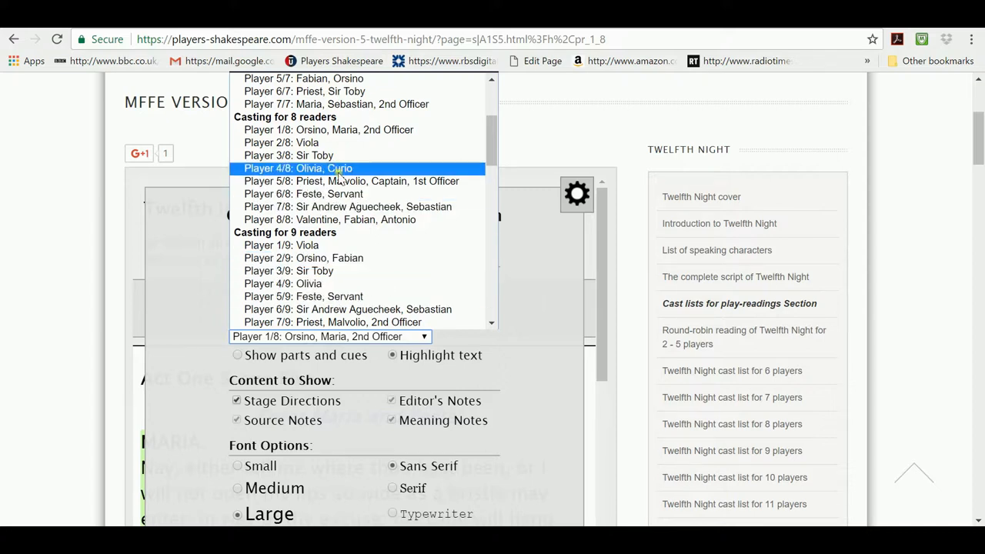
mouse_move(356, 173)
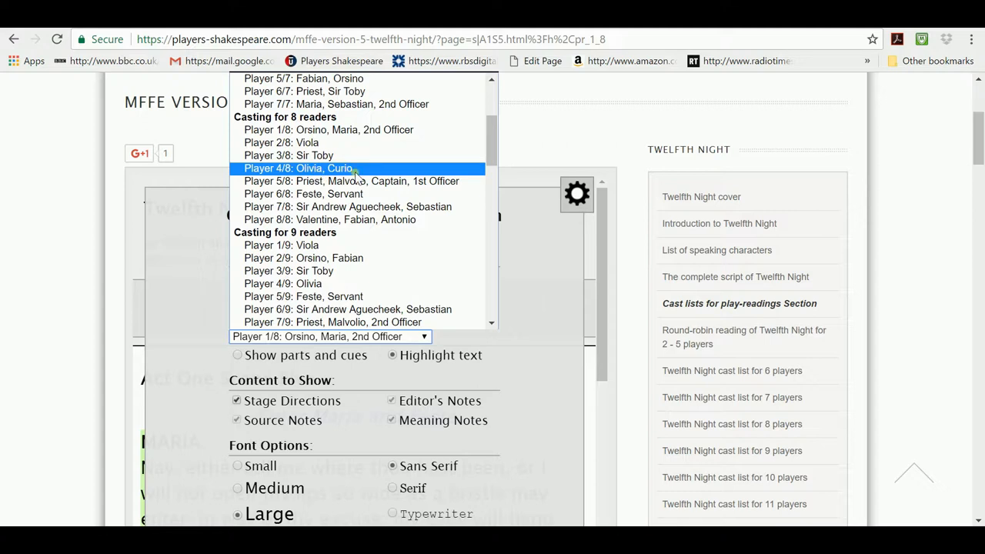
mouse_move(358, 179)
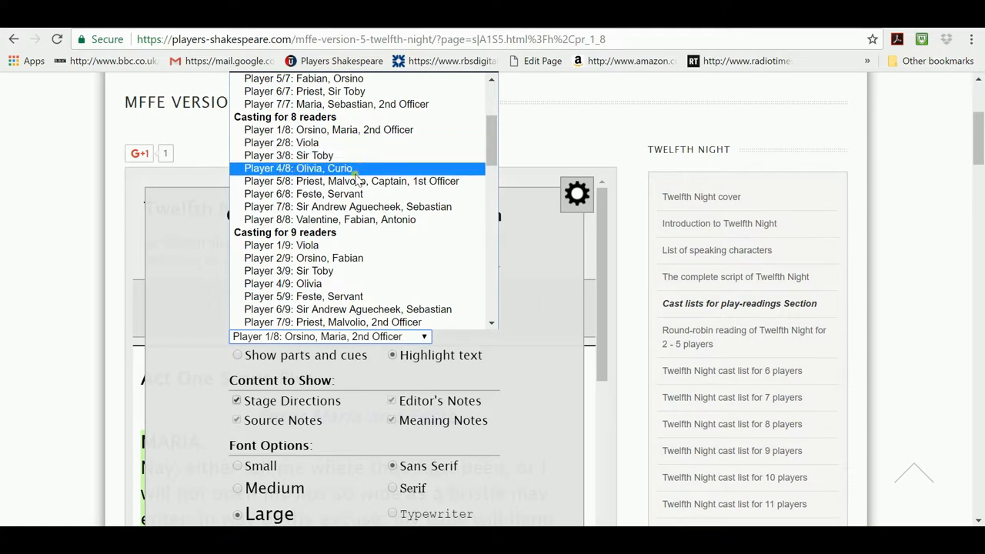
mouse_move(431, 180)
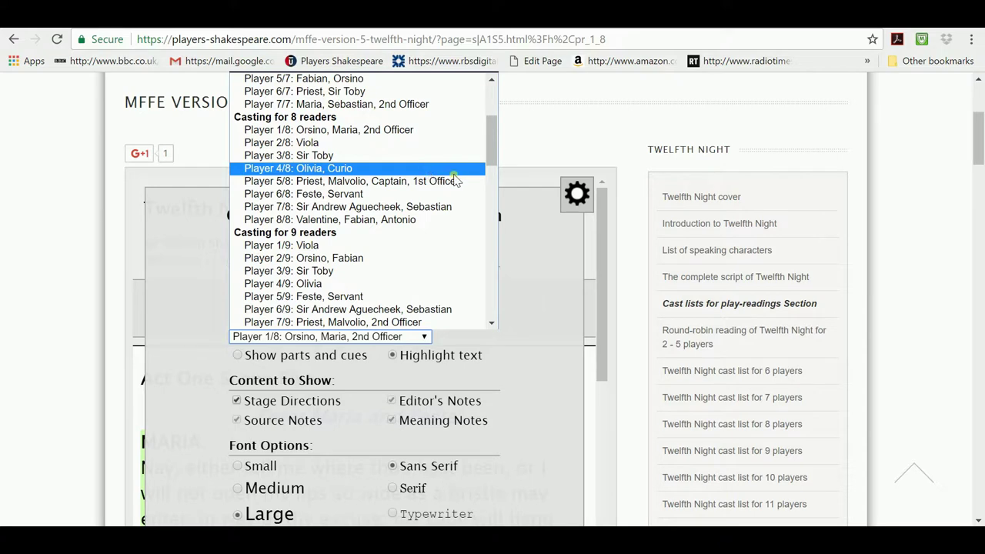
mouse_move(535, 168)
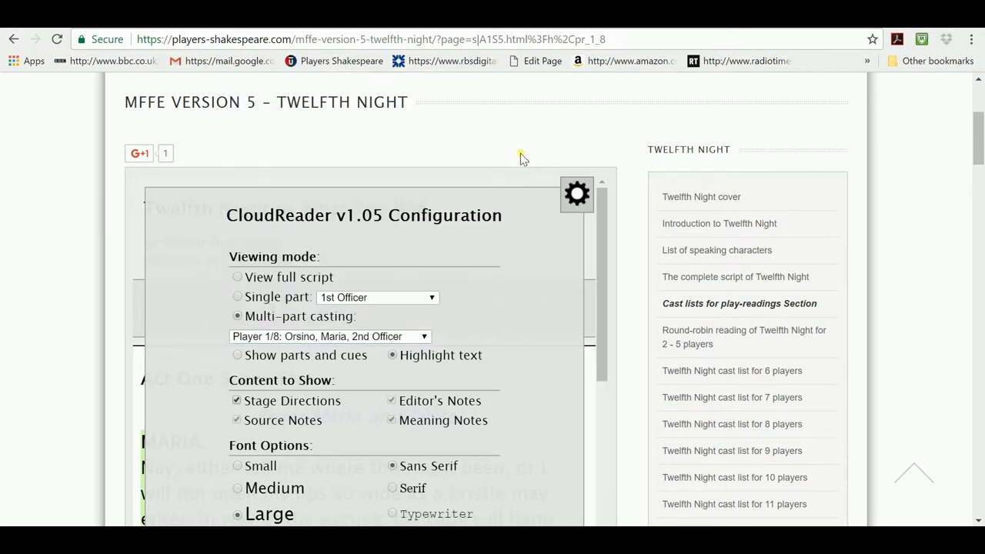
Step: Close the configuration panel and scroll Act One Scene Five down to the sidebar cast links
scroll("down", 3)
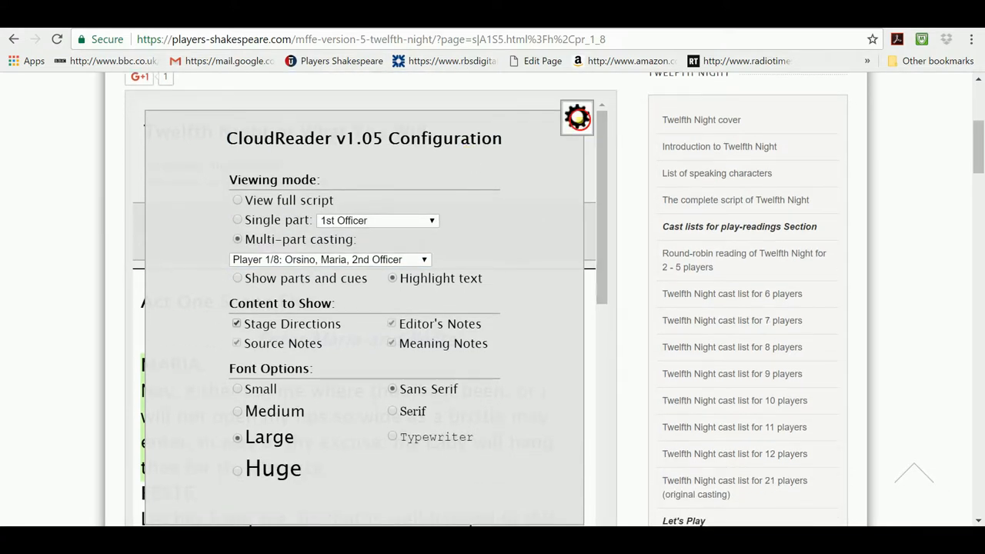
left_click(577, 117)
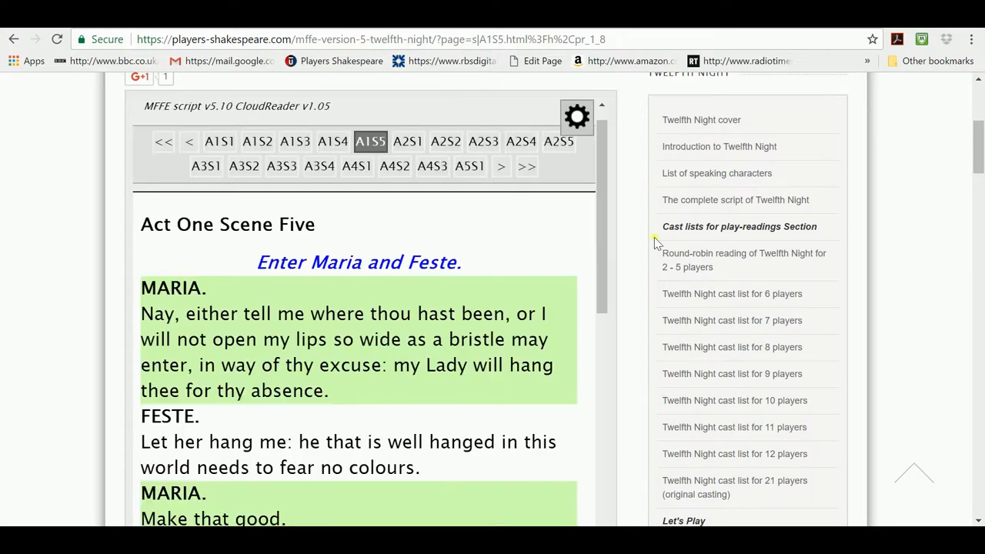
scroll("up", 3)
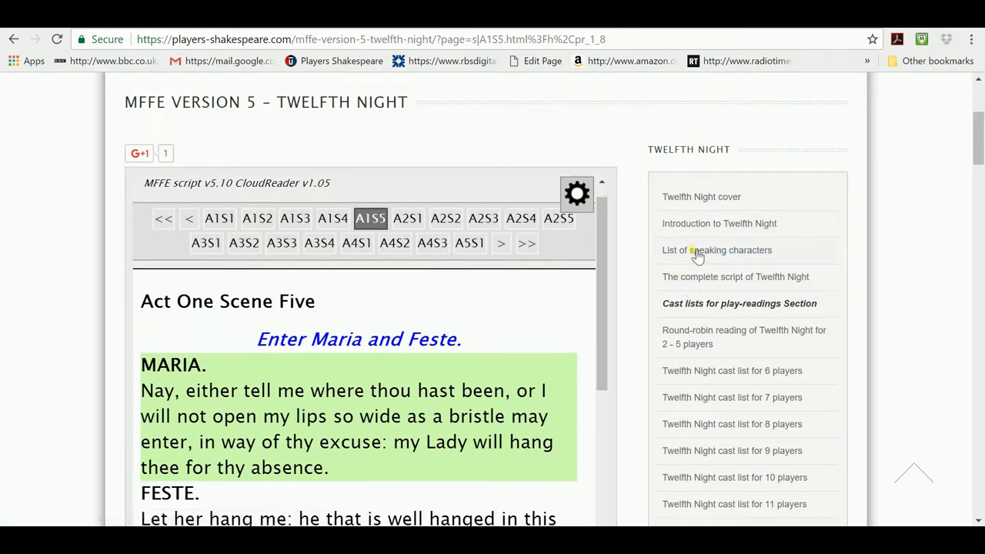
scroll("down", 3)
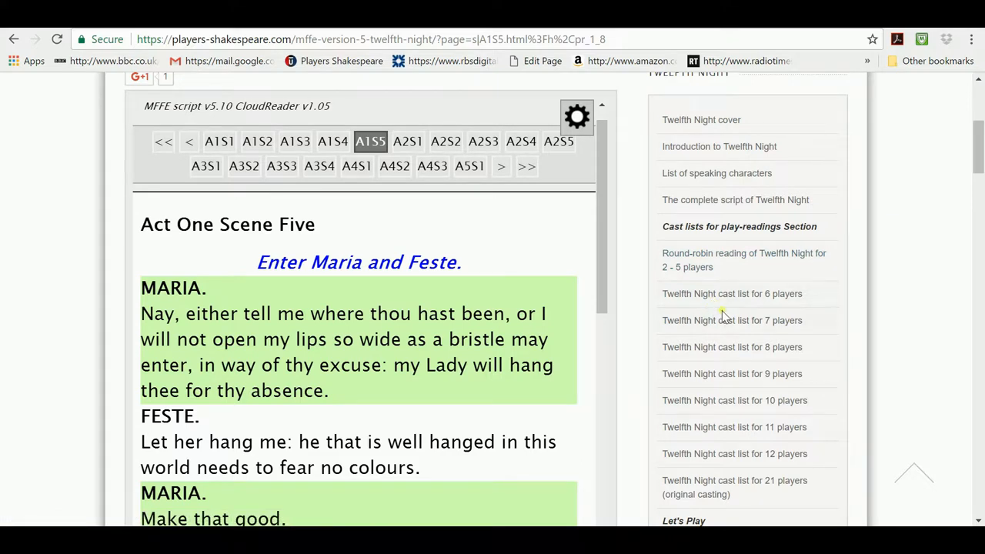
scroll("down", 3)
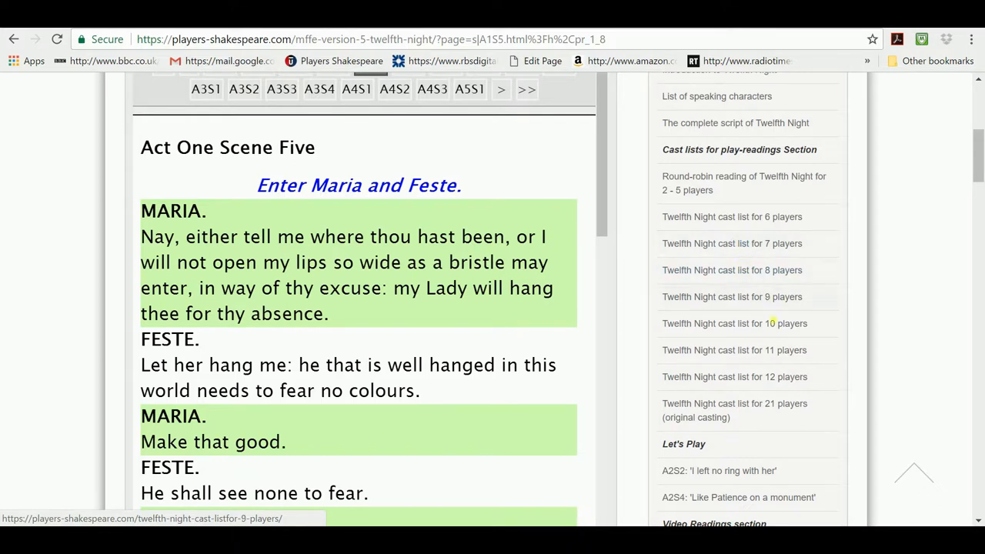
mouse_move(732, 271)
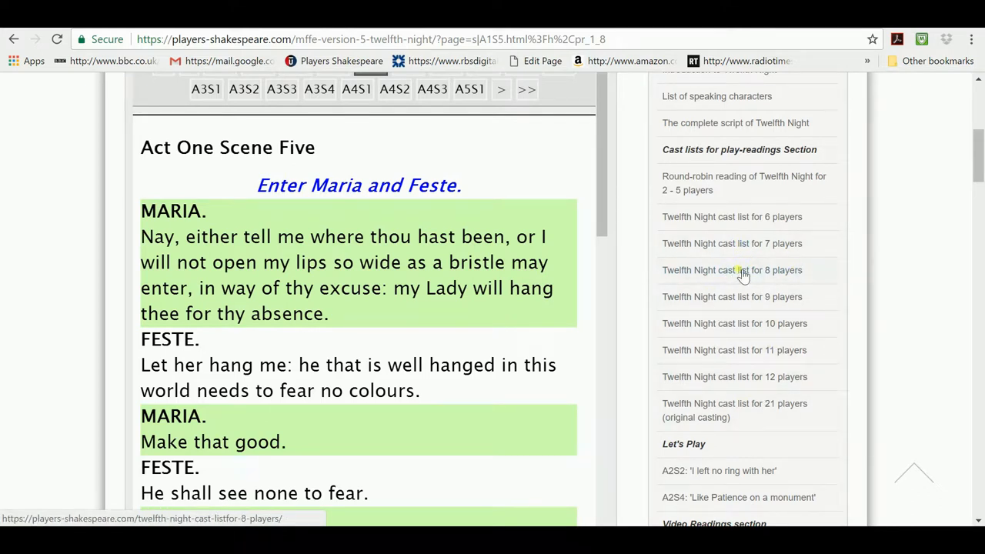
Step: Open the 8-player Twelfth Night cast list and scroll to the Player 1–8 links
left_click(732, 271)
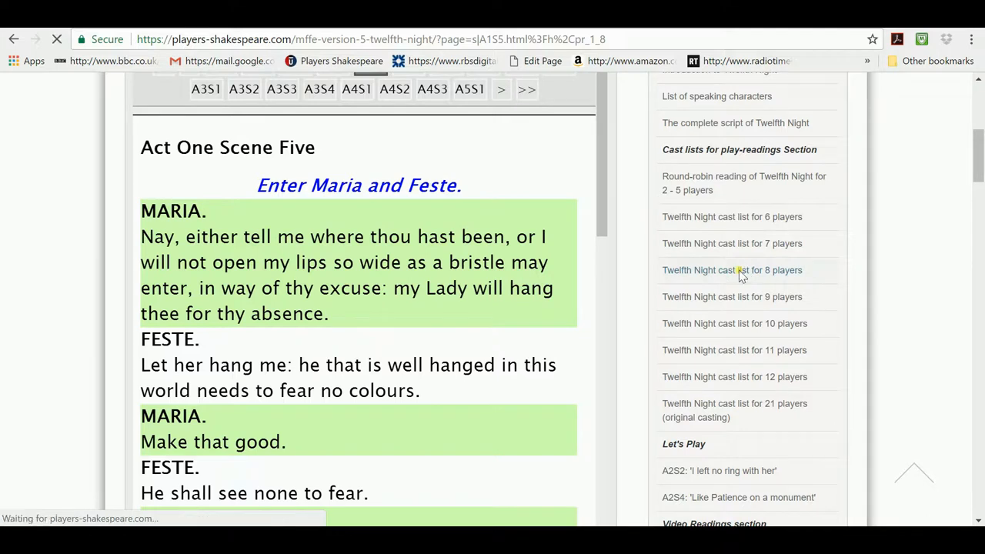
left_click(732, 270)
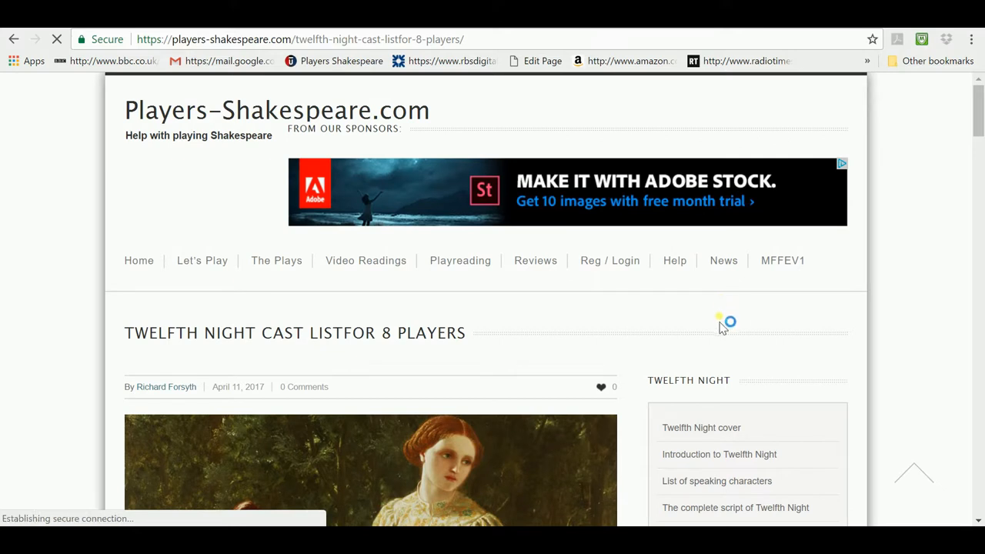
scroll("down", 3)
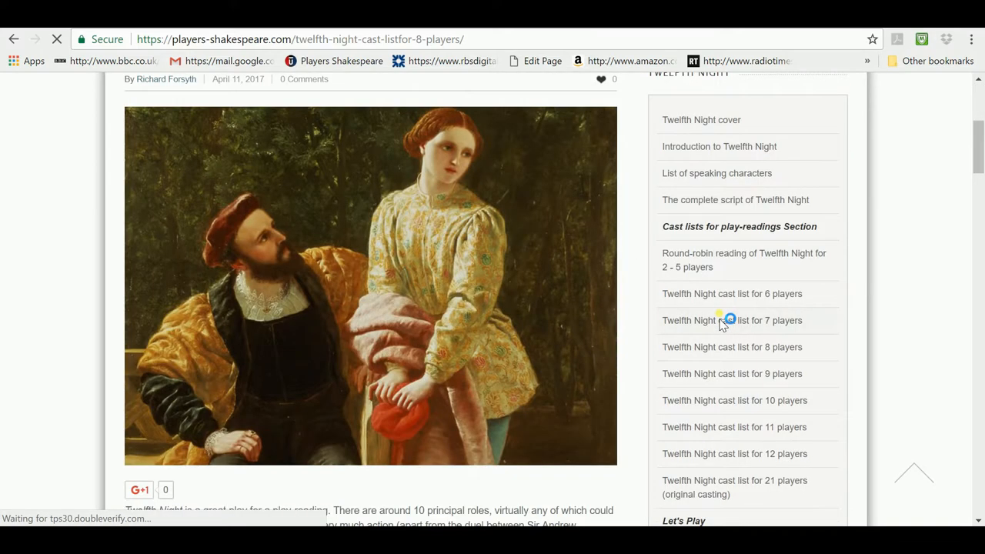
scroll("down", 3)
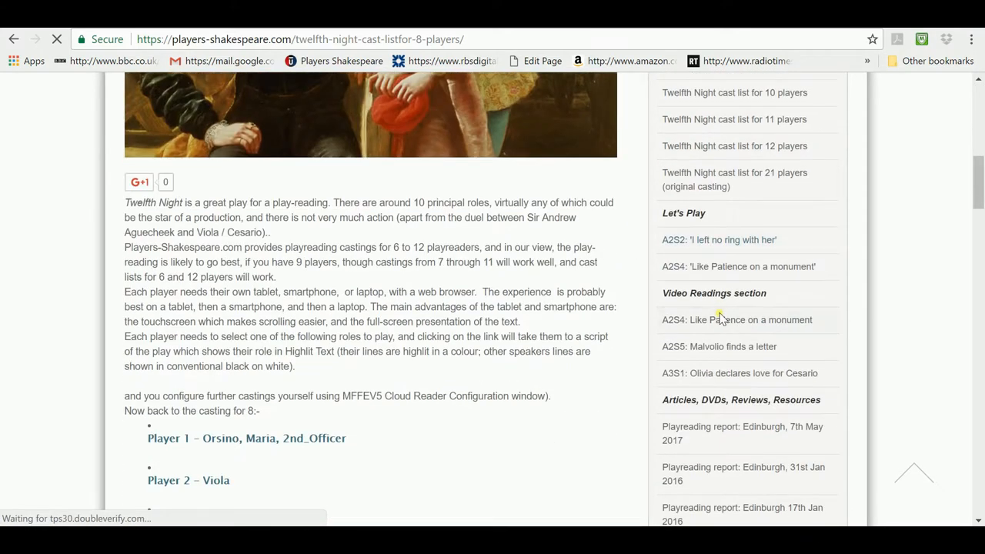
scroll("down", 3)
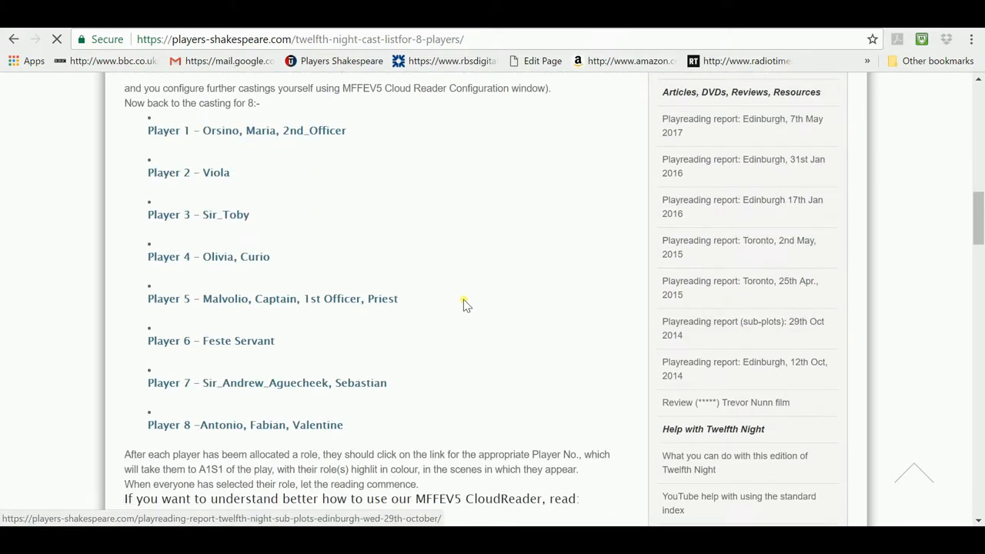
mouse_move(138, 300)
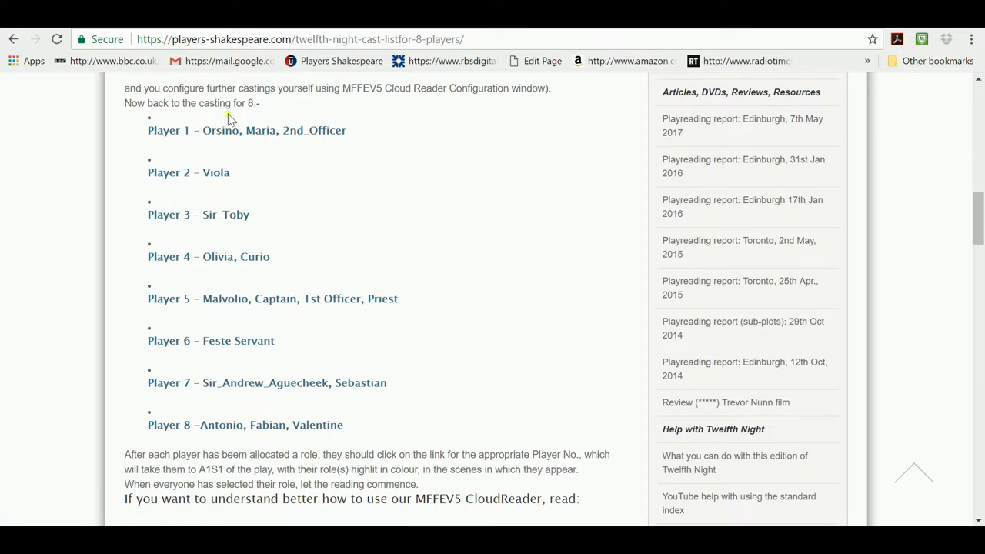
mouse_move(236, 383)
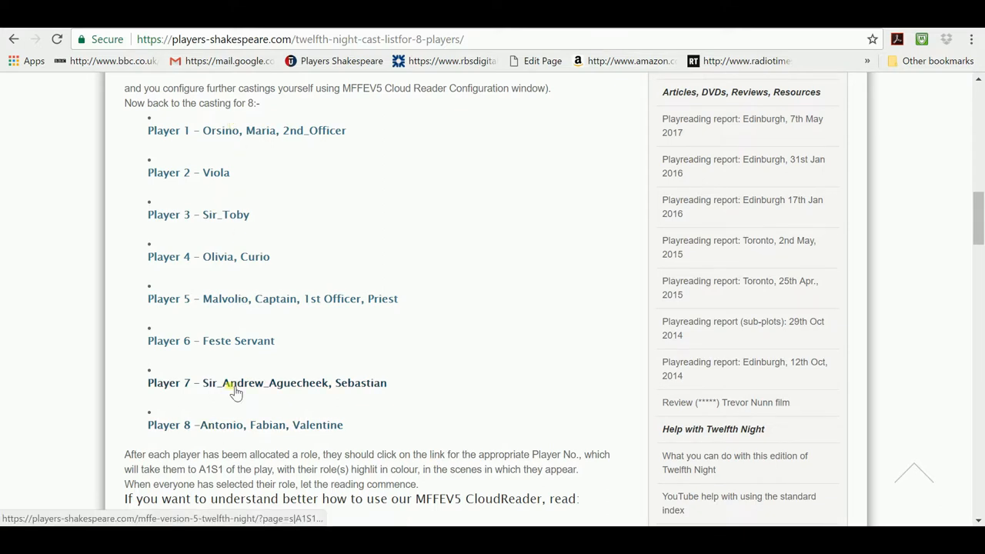
mouse_move(231, 355)
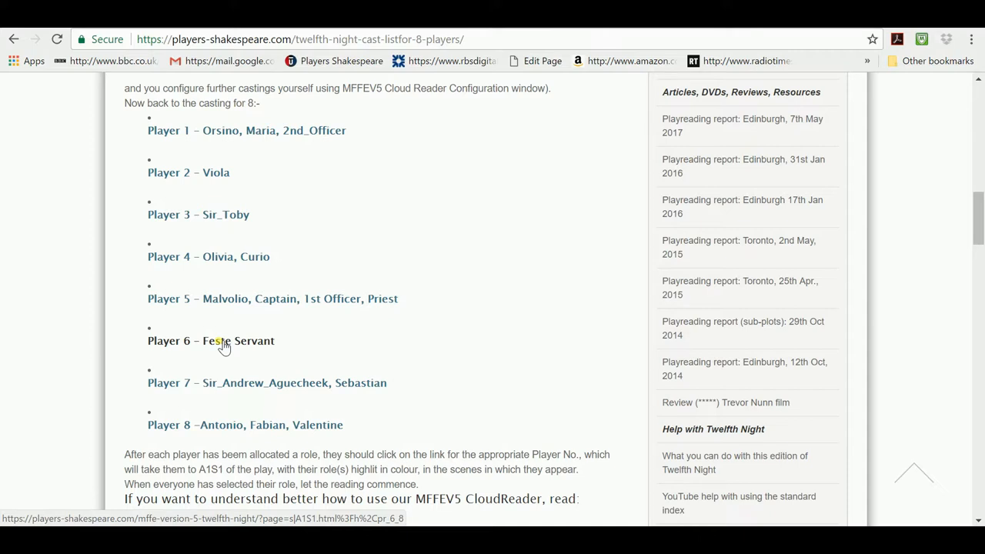
mouse_move(223, 298)
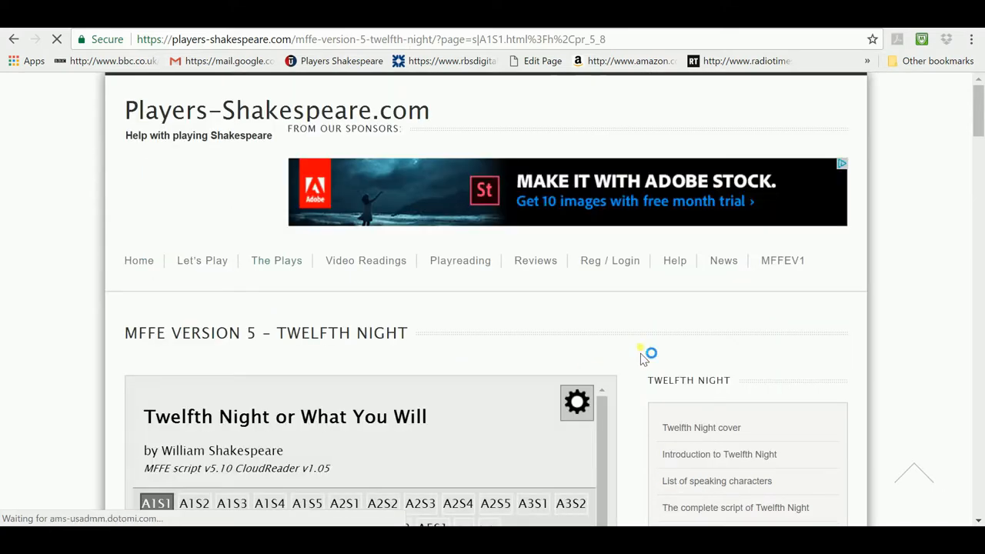
Step: Confirm in the reading settings that Multi-part casting shows Player 5/8 Malvolio, then close them
scroll("down", 3)
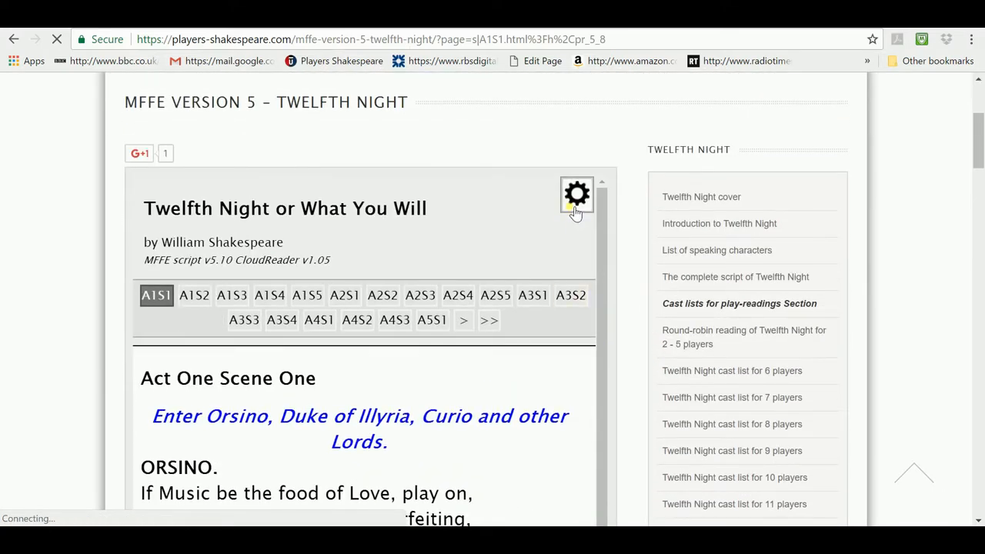
left_click(577, 194)
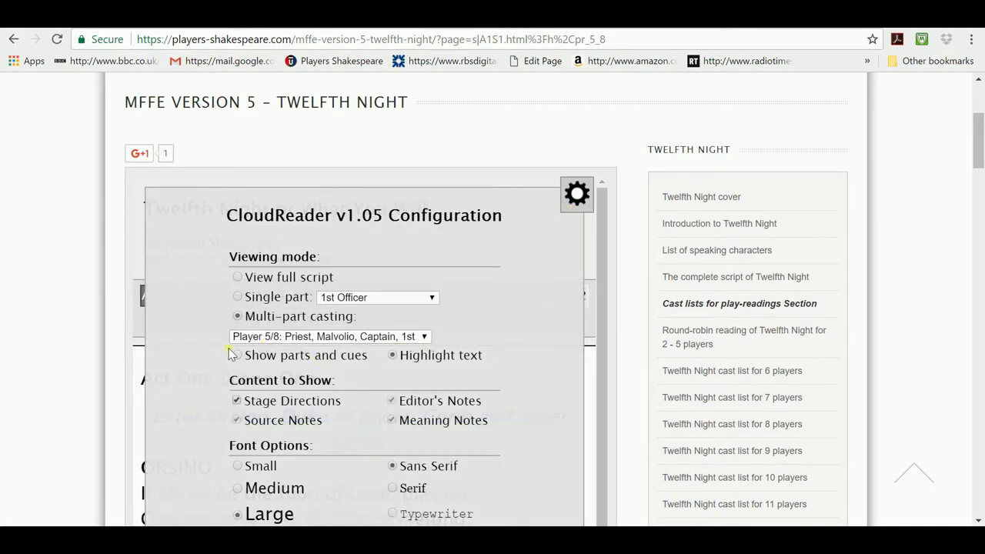
left_click(237, 354)
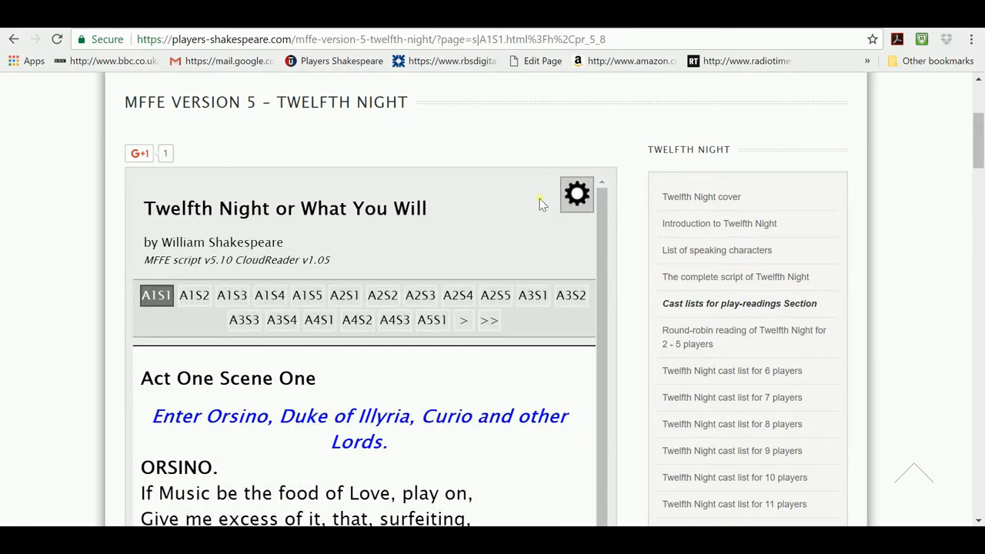
mouse_move(307, 295)
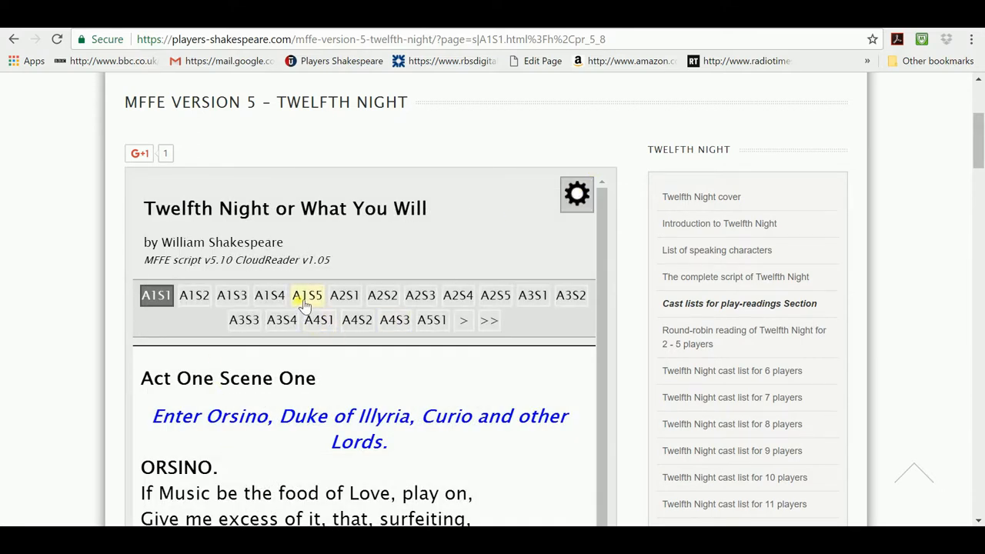
Step: Open Act One Scene Five and scroll through Malvolio's highlighted speeches
left_click(307, 295)
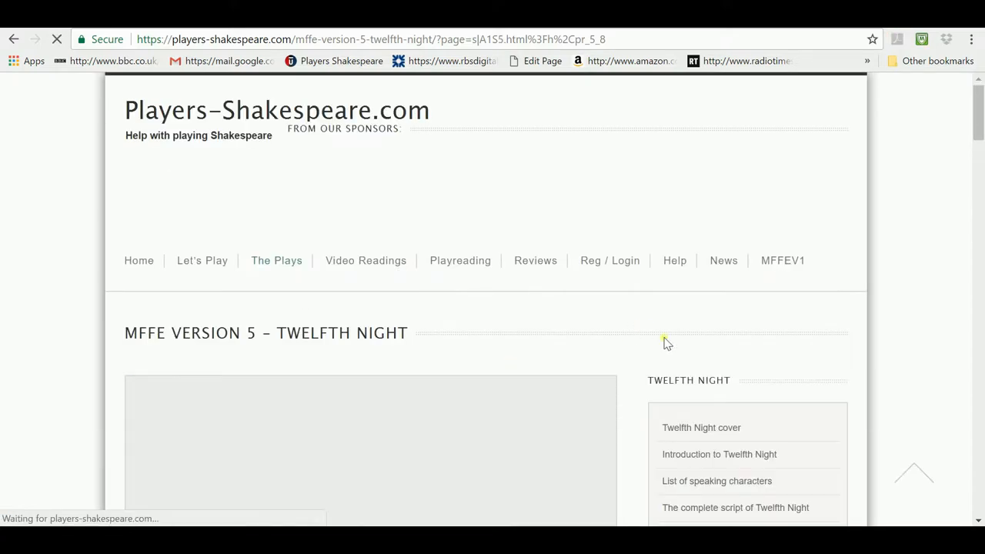
scroll("down", 3)
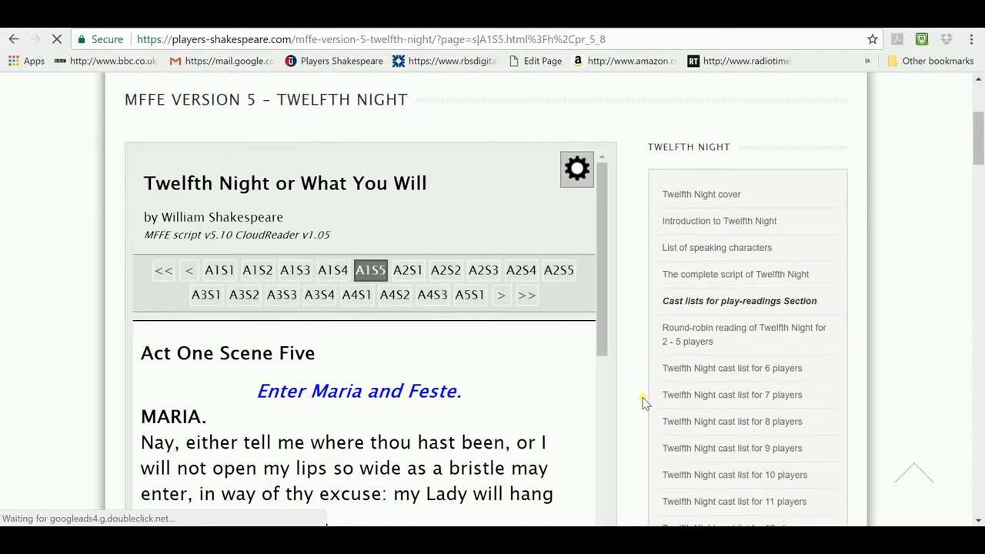
scroll("down", 3)
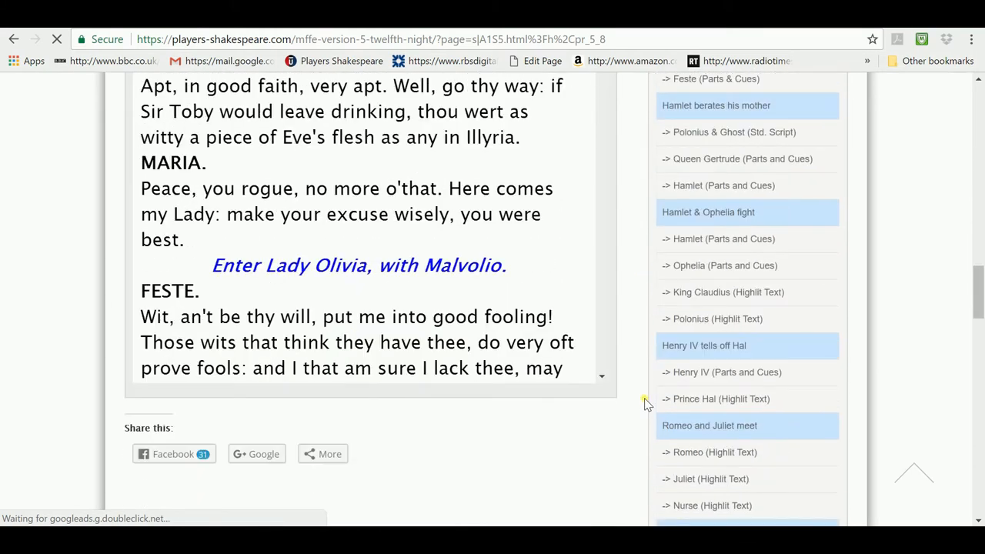
scroll("down", 3)
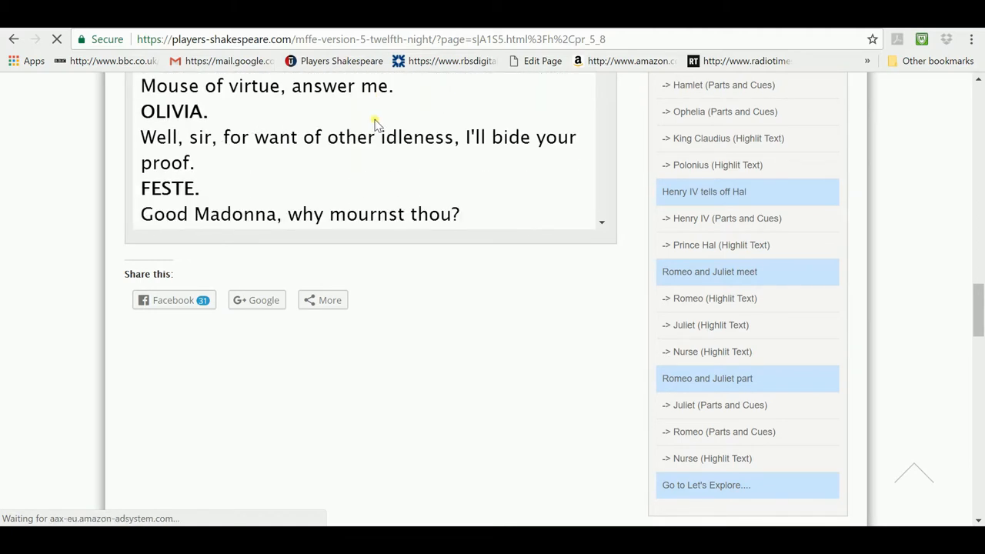
scroll("up", 3)
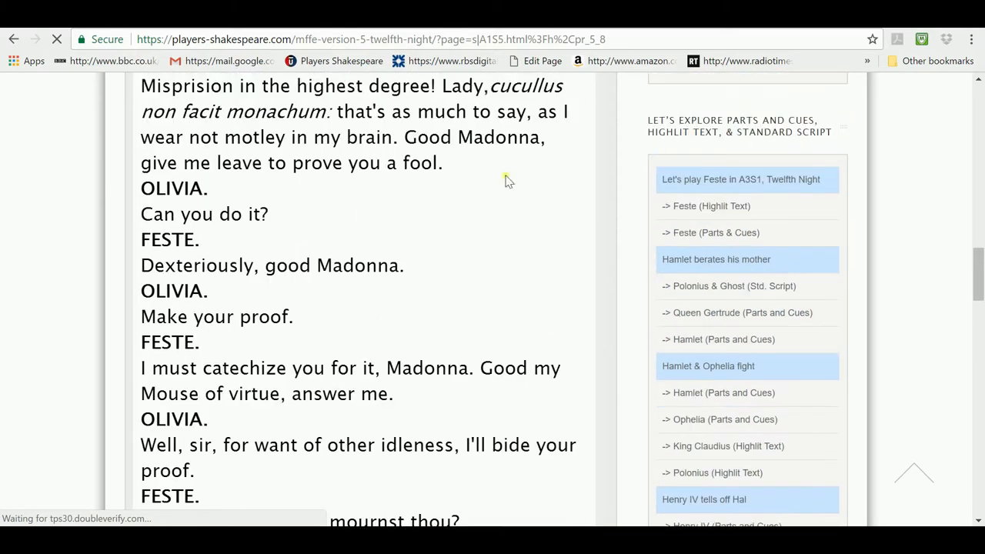
scroll("down", 3)
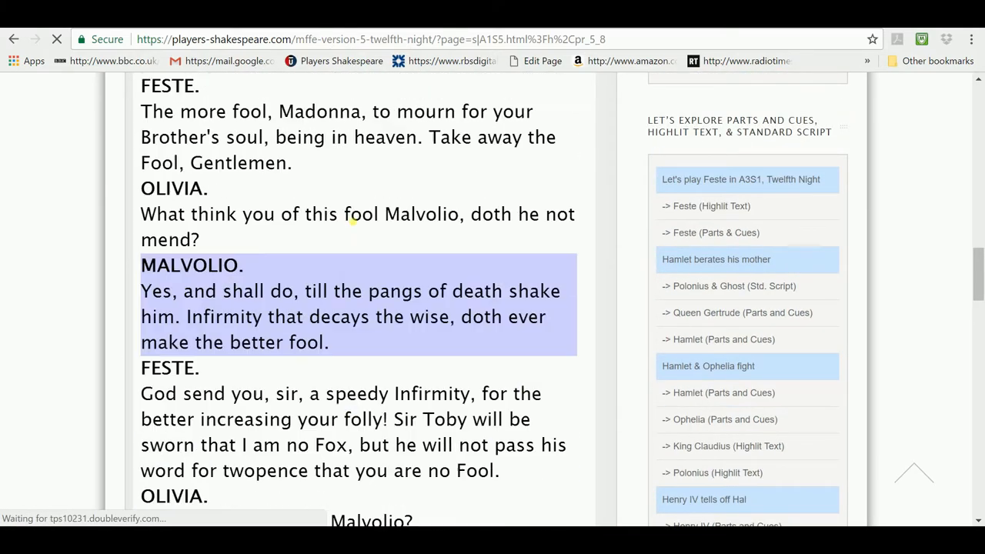
scroll("down", 3)
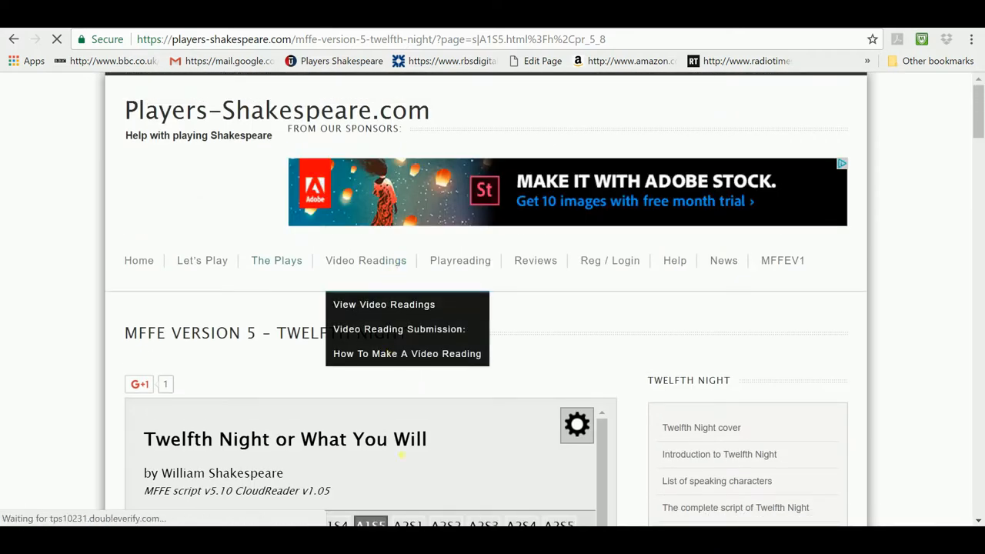
scroll("down", 3)
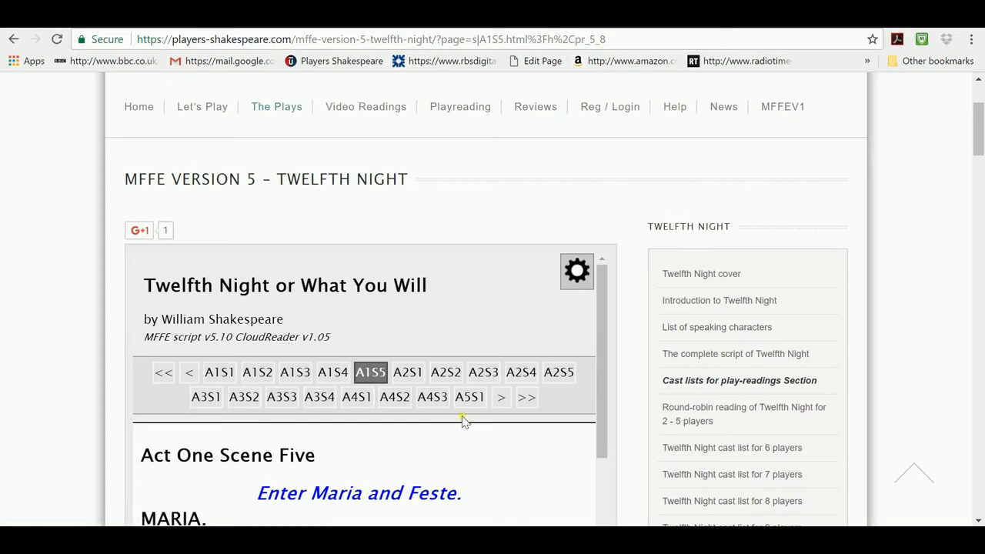
mouse_move(429, 462)
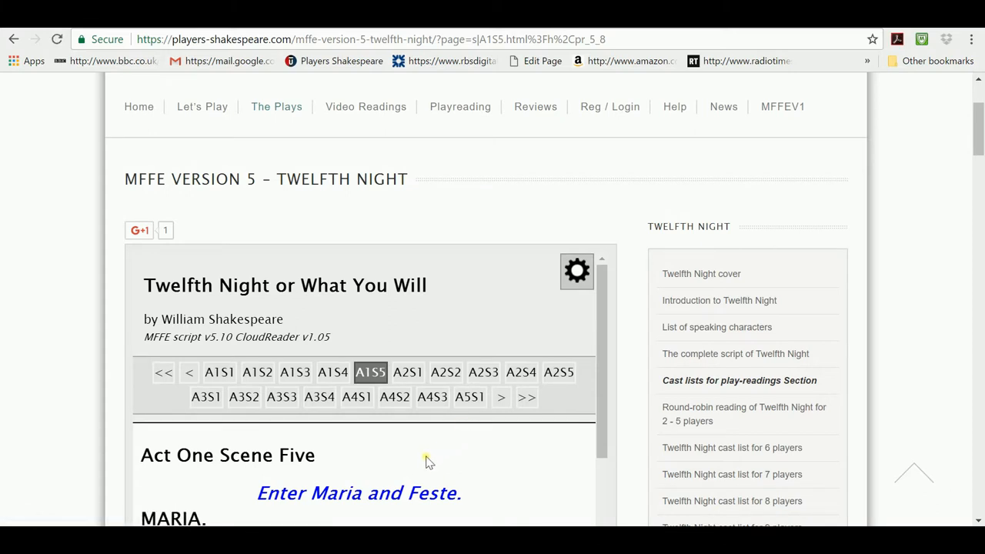
scroll("down", 3)
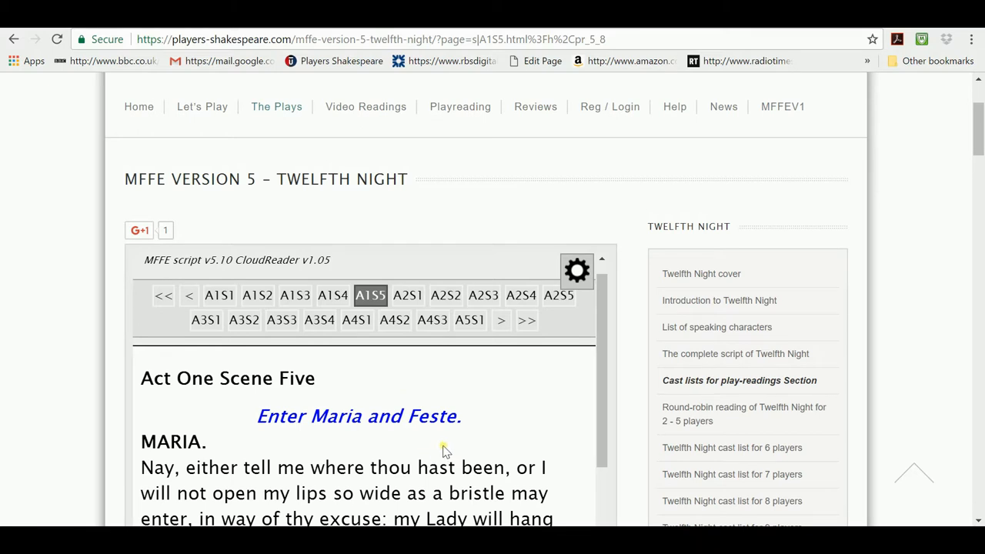
mouse_move(512, 422)
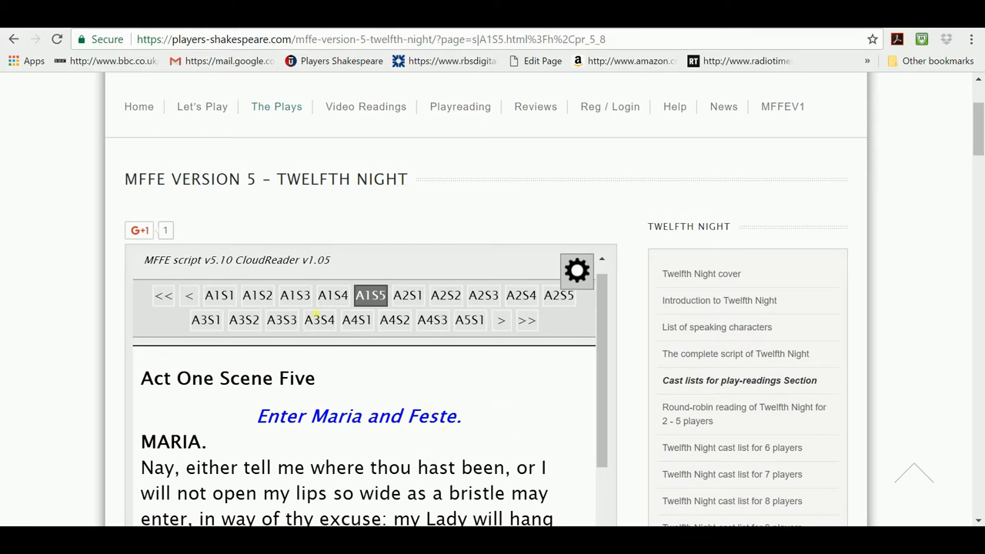
left_click(576, 270)
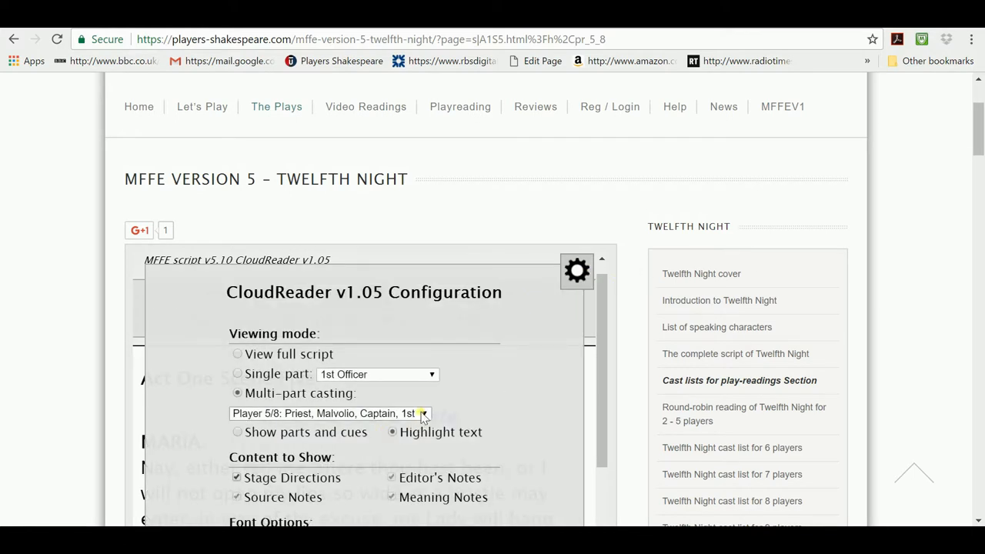
left_click(422, 413)
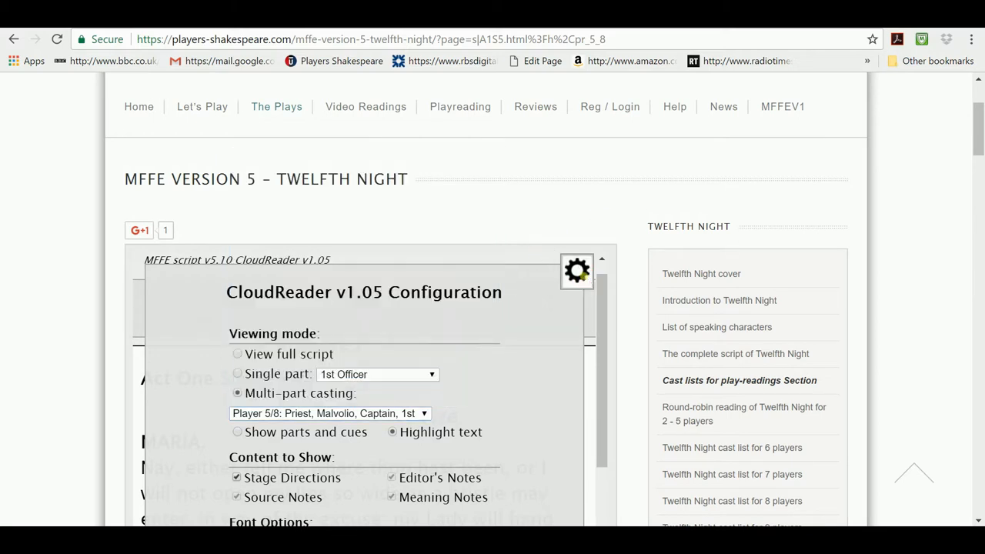
left_click(577, 270)
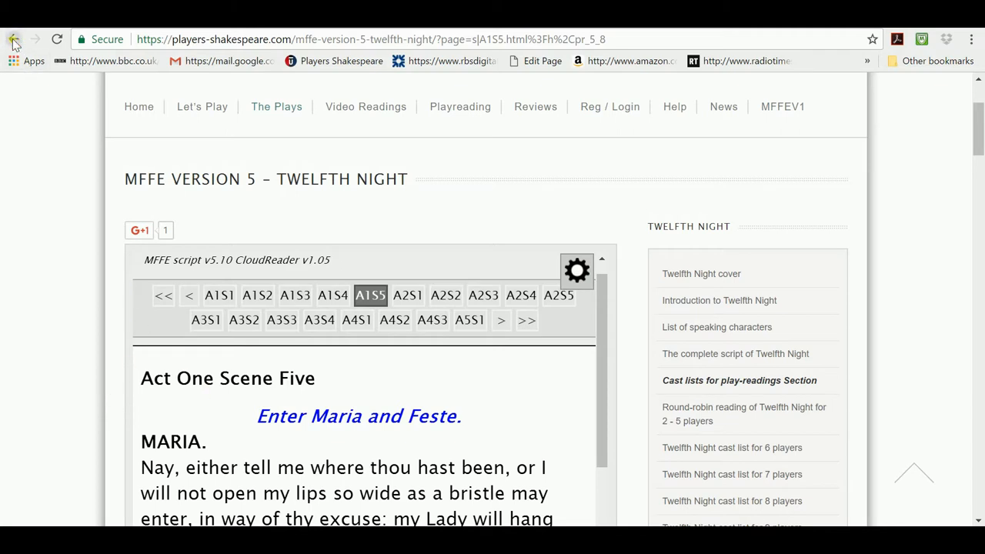
Step: Go back two pages from the Player 5 script
left_click(14, 39)
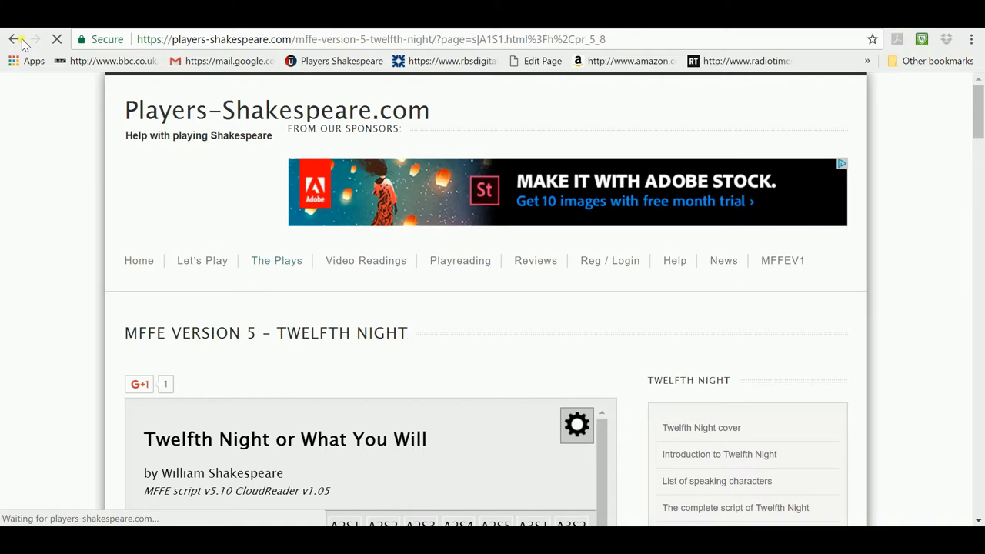
left_click(13, 39)
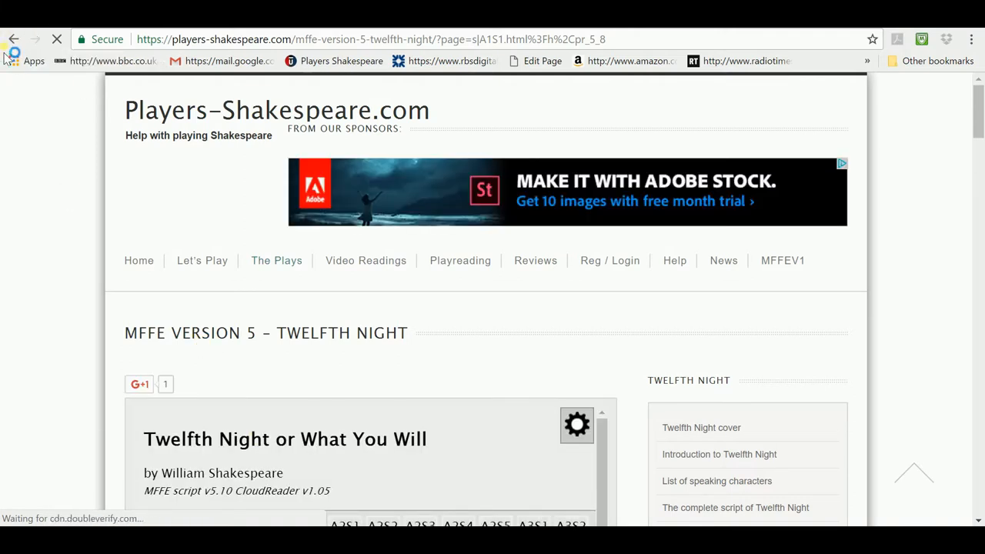
scroll("down", 3)
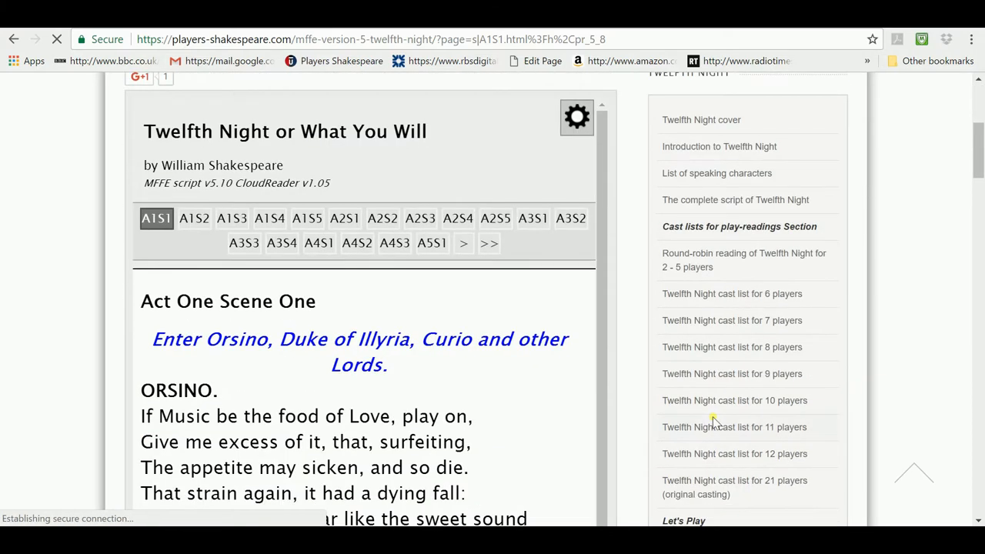
mouse_move(730, 347)
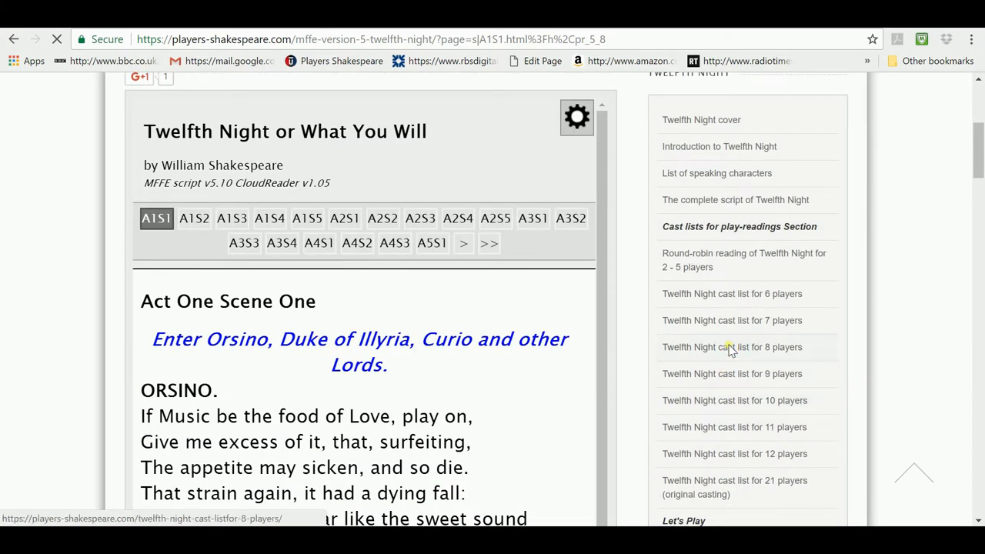
Step: Open the 8-player cast list again and pick Player 3 – Sir Toby
left_click(733, 347)
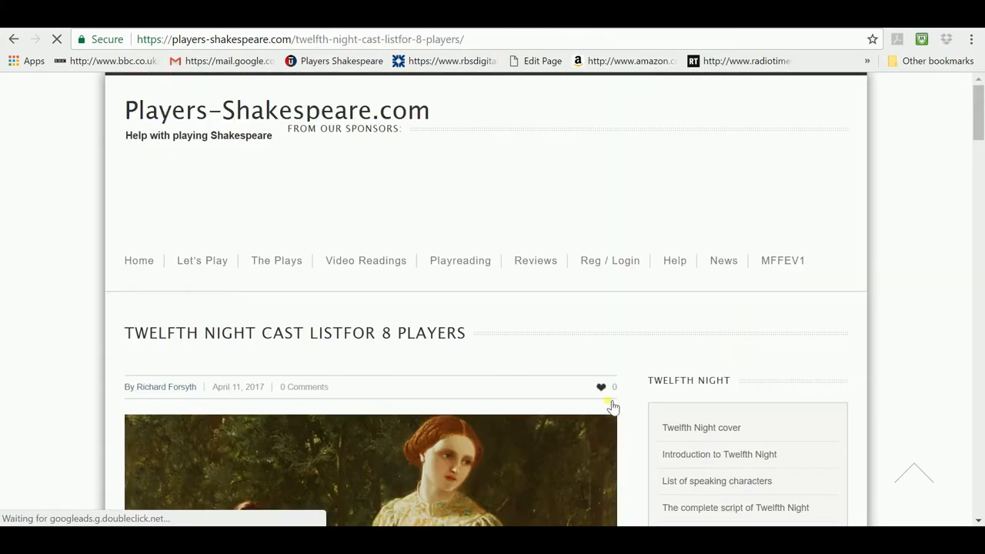
scroll("down", 3)
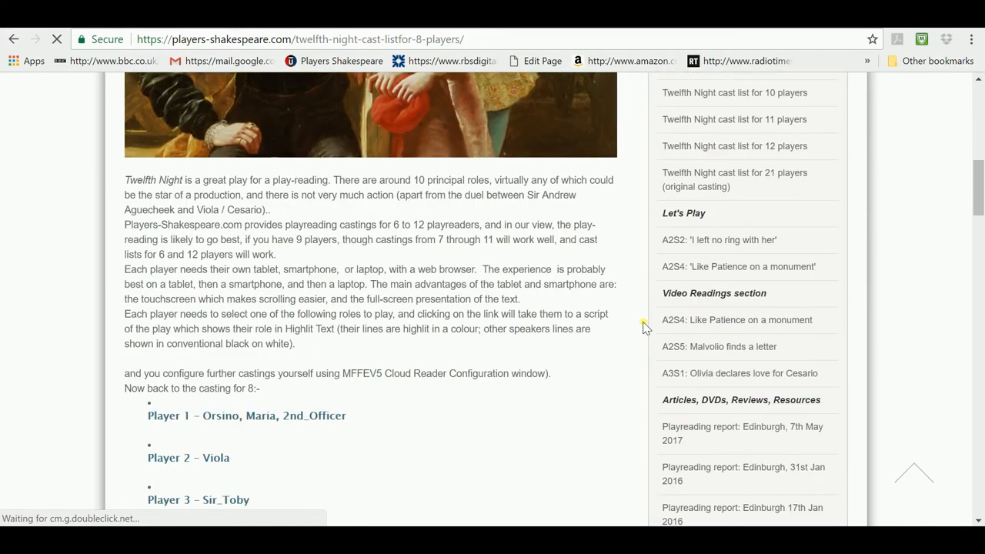
scroll("down", 3)
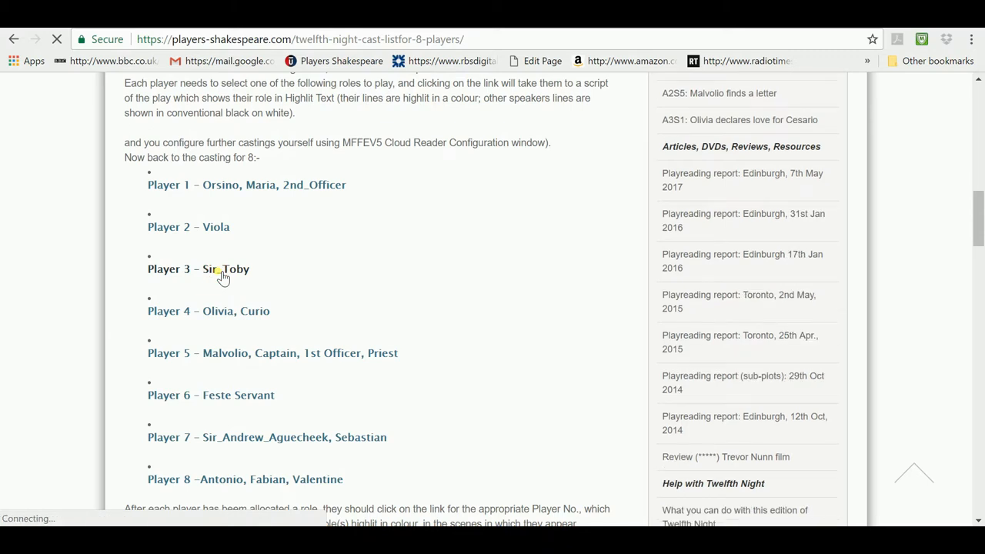
left_click(223, 269)
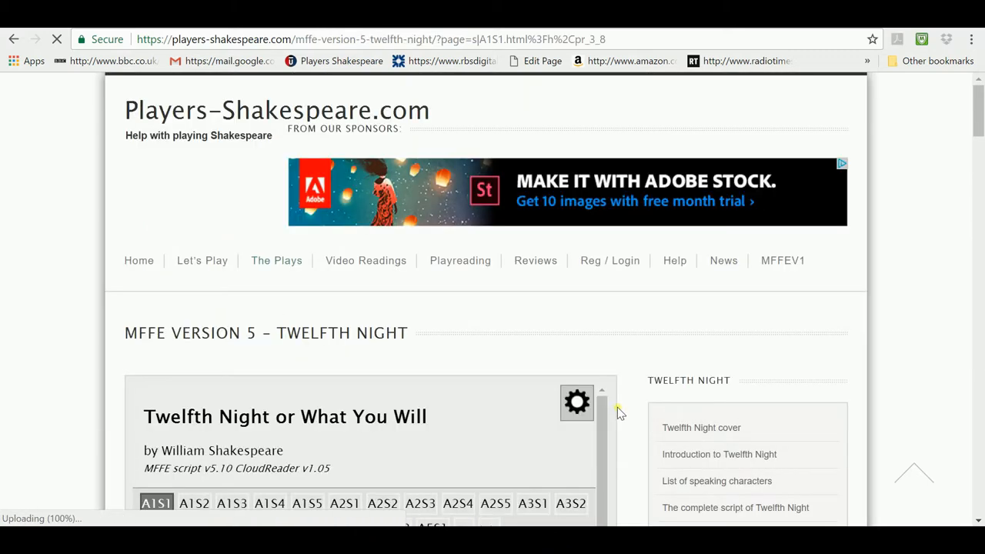
Step: Show Act One Scene One in the Player 3/8 script, then head to Home
scroll("down", 3)
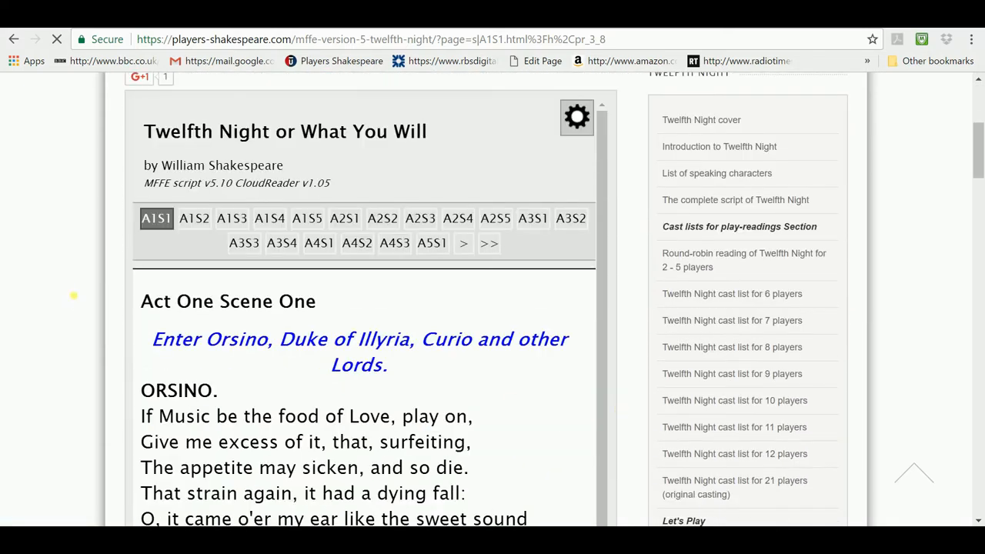
left_click(155, 218)
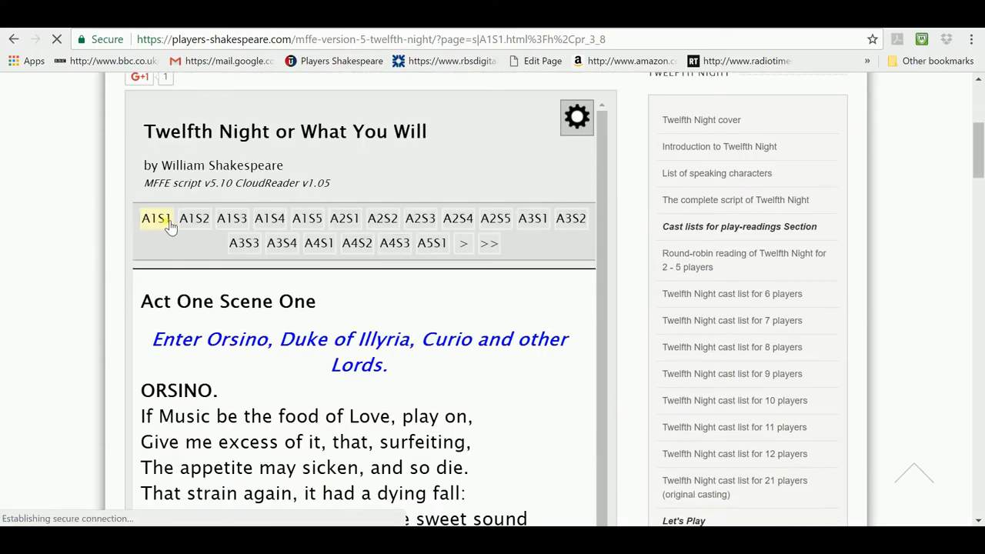
left_click(382, 218)
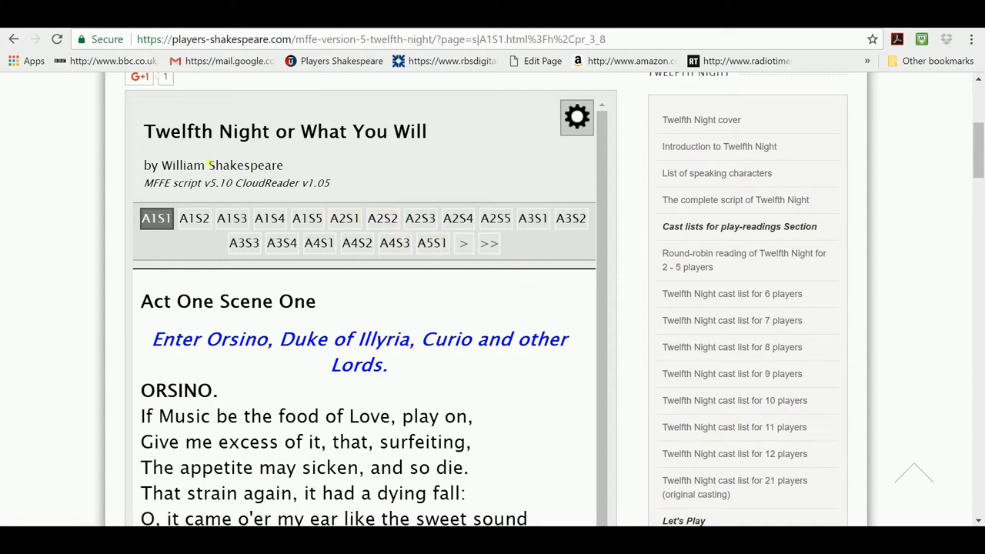
left_click(138, 106)
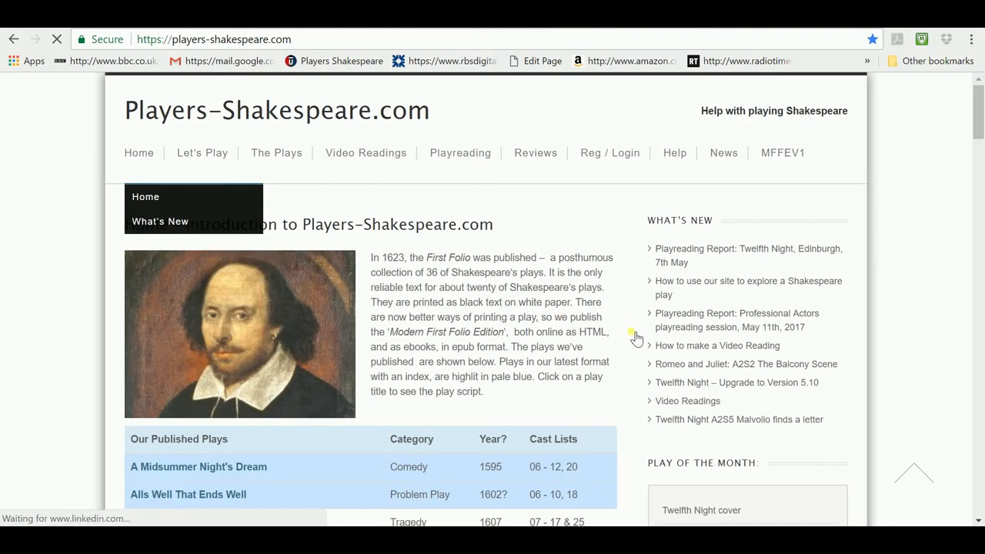
Step: Scroll the home page to the 'Our Published Plays' table, Antony and Cleopatra through Twelfth Night
scroll("down", 3)
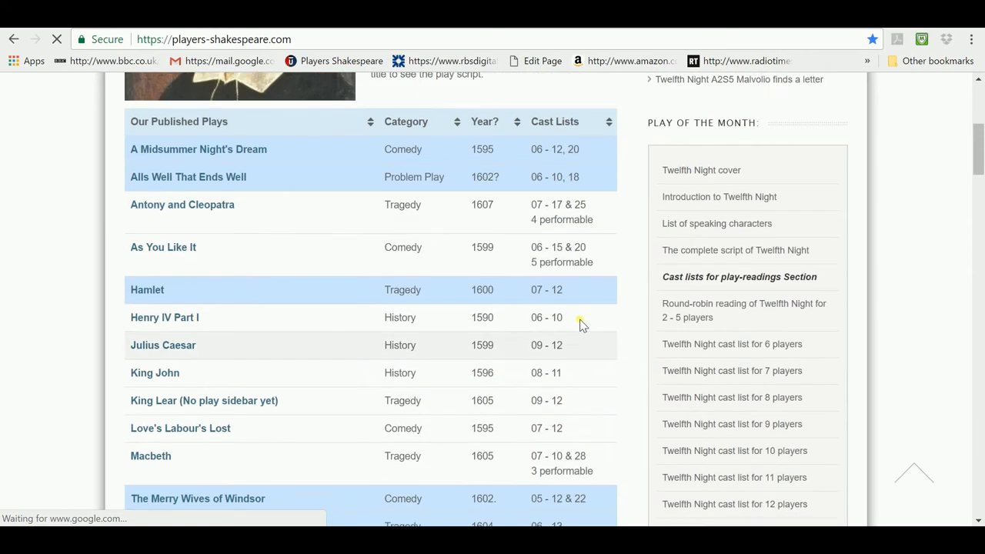
scroll("up", 3)
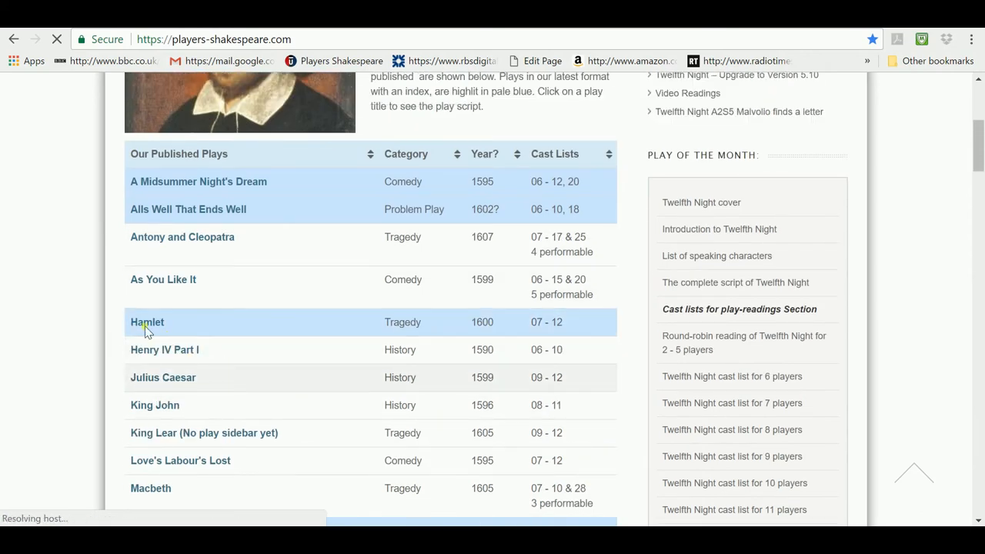
mouse_move(192, 314)
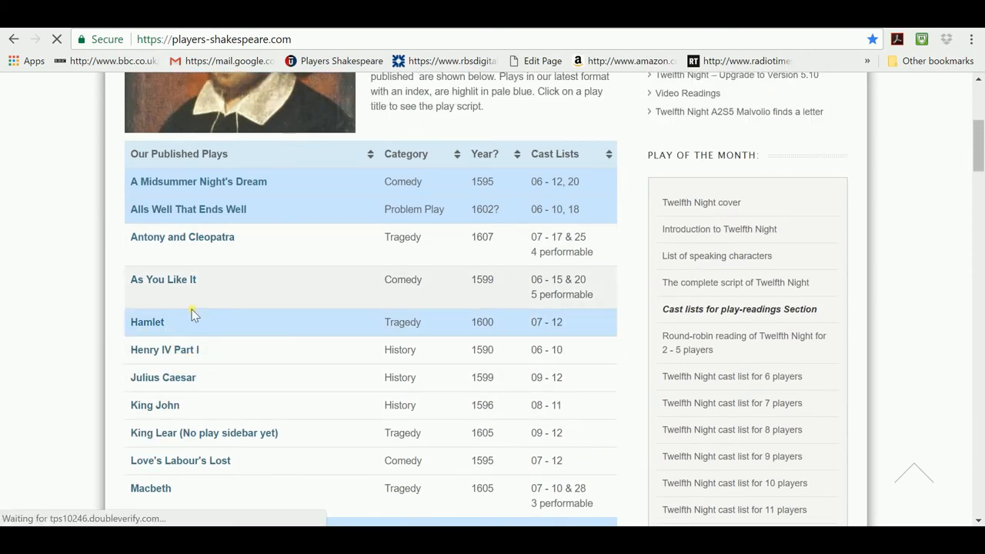
scroll("down", 3)
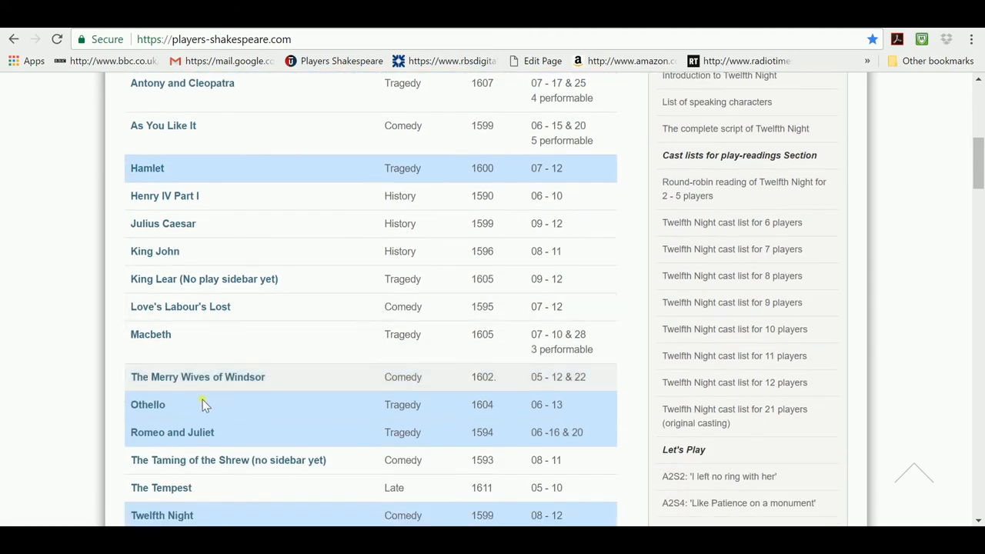
mouse_move(180, 442)
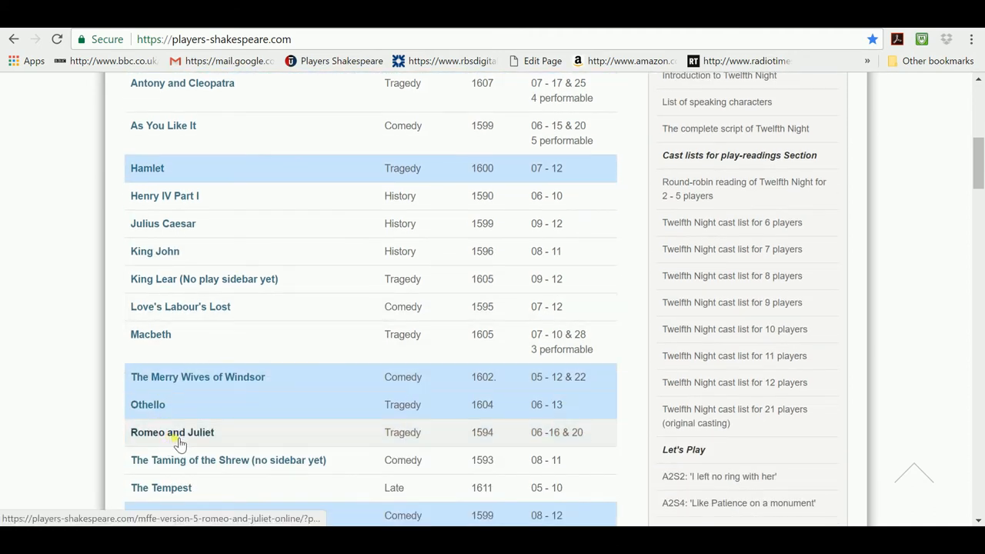
mouse_move(362, 403)
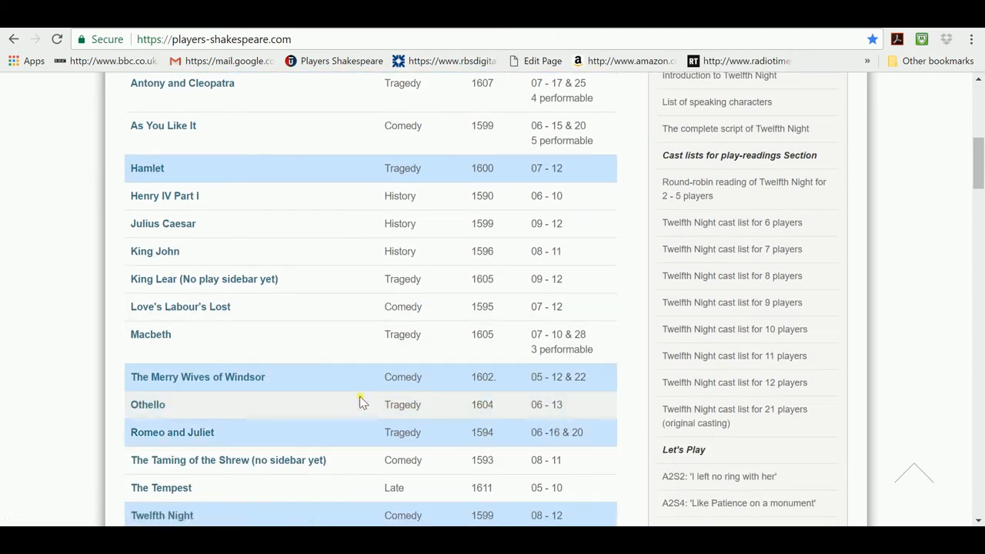
mouse_move(368, 408)
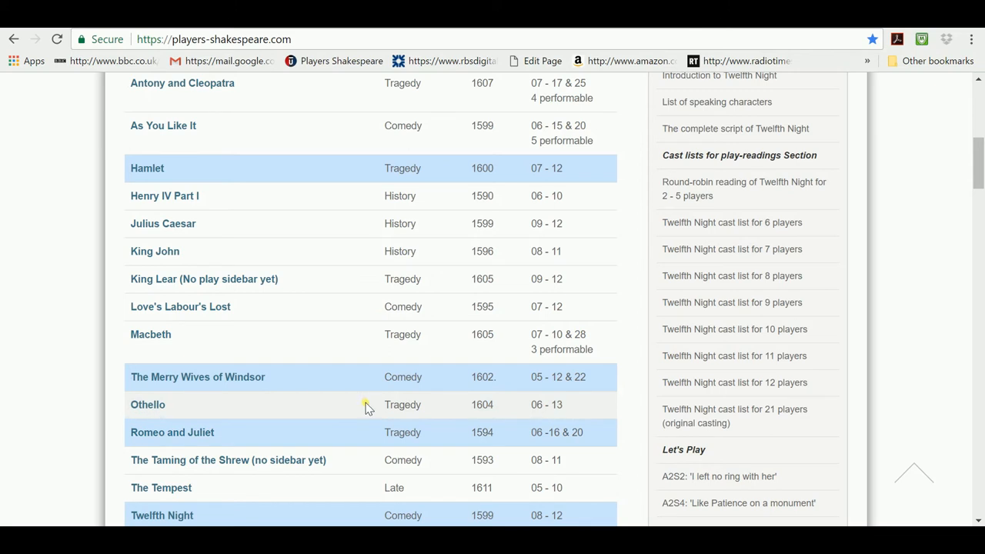
mouse_move(303, 404)
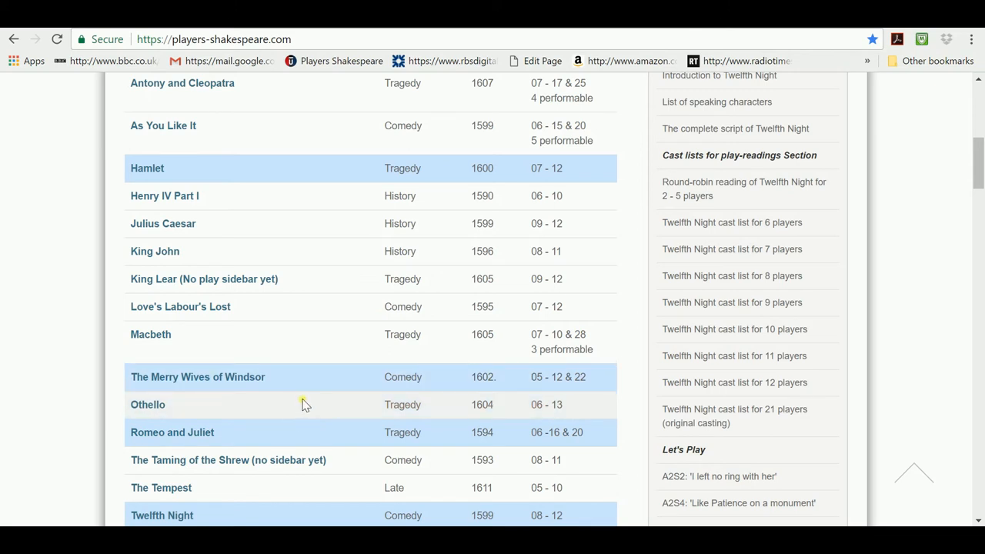